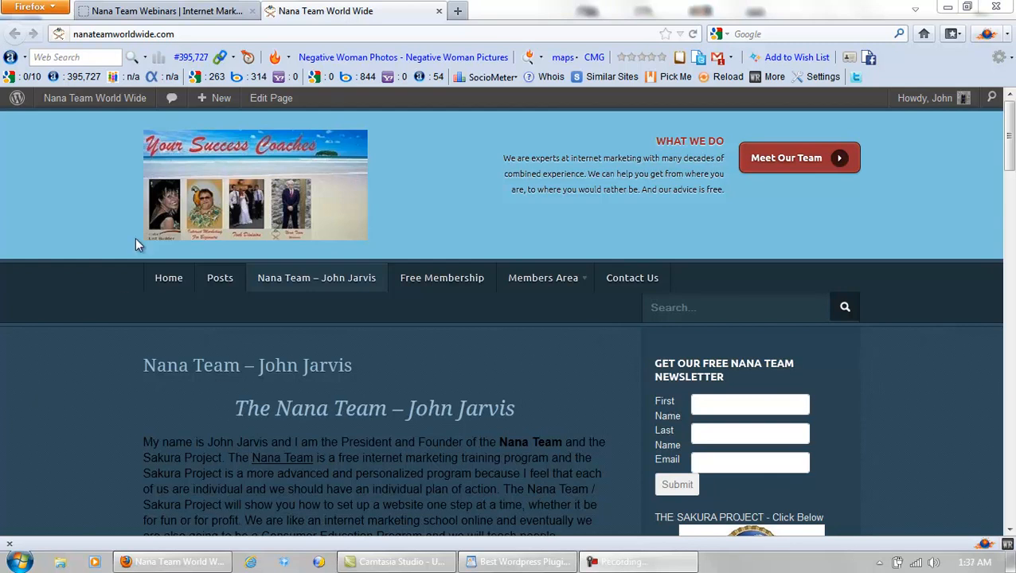
Step: Switch to the Nana Team Webinars tab and go to its wp-admin address
{"action": "left_click", "coordinate": [159, 9]}
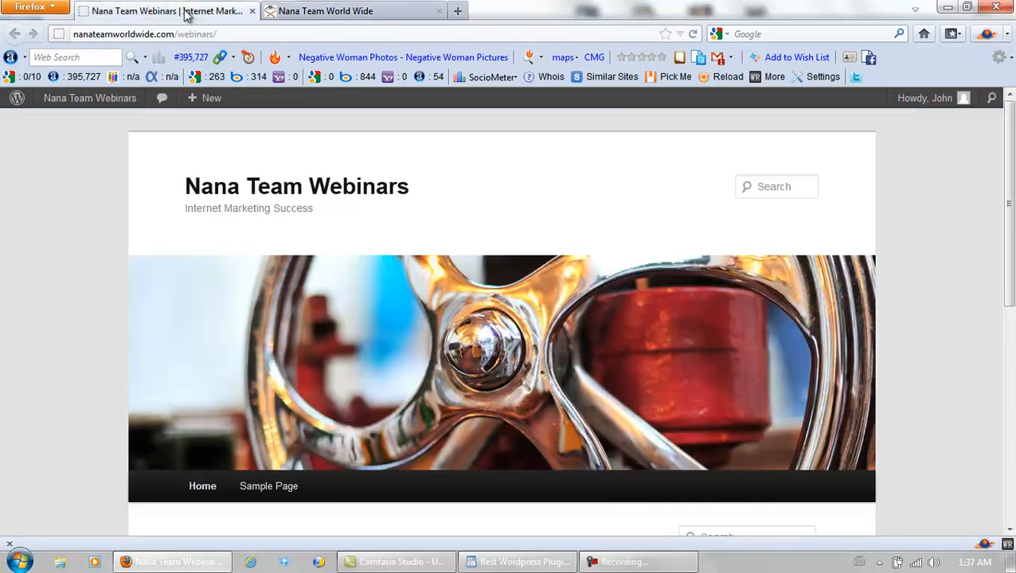
{"action": "mouse_move", "coordinate": [231, 51]}
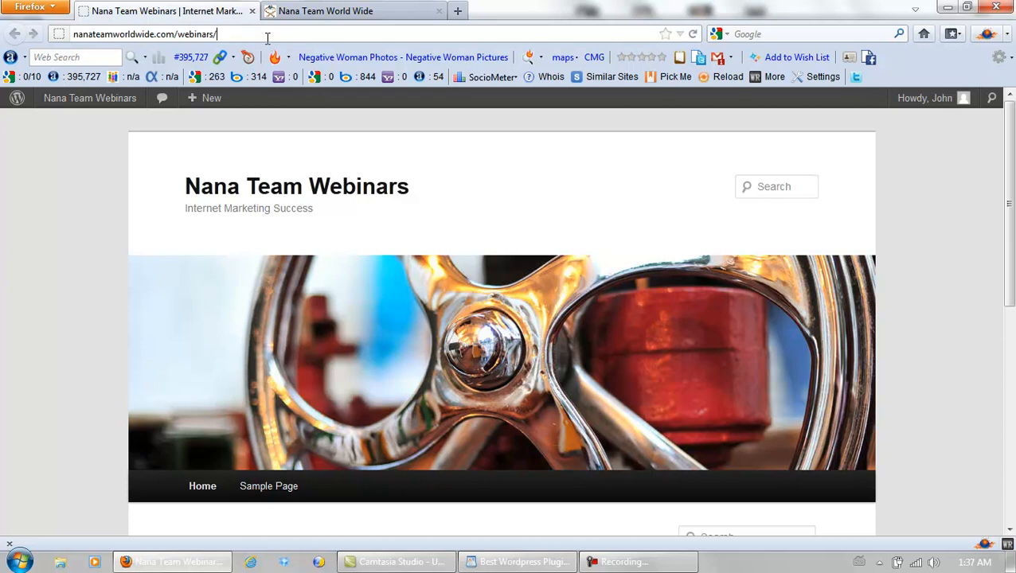
{"action": "type", "text": "wp-ad"}
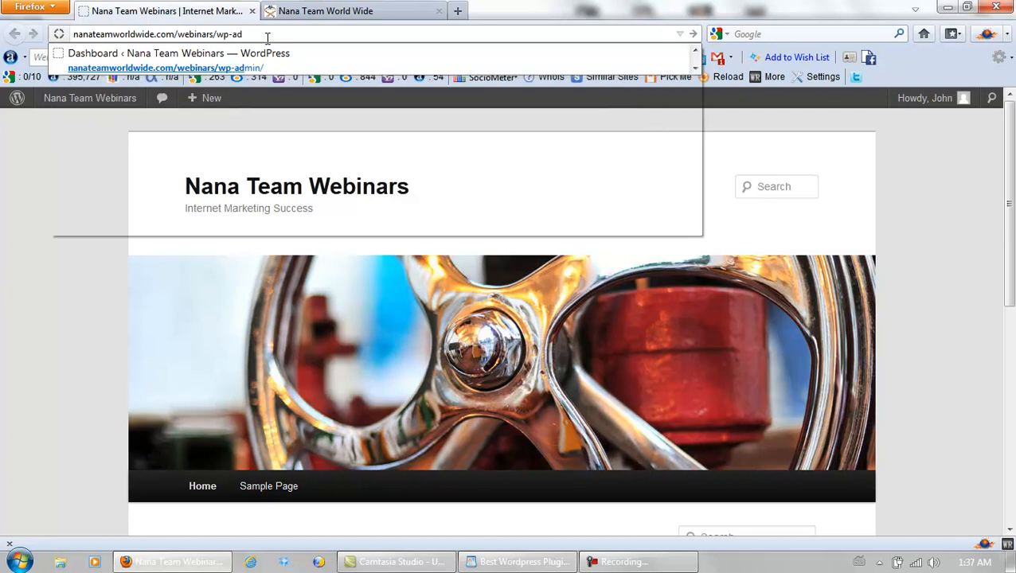
{"action": "type", "text": "min/"}
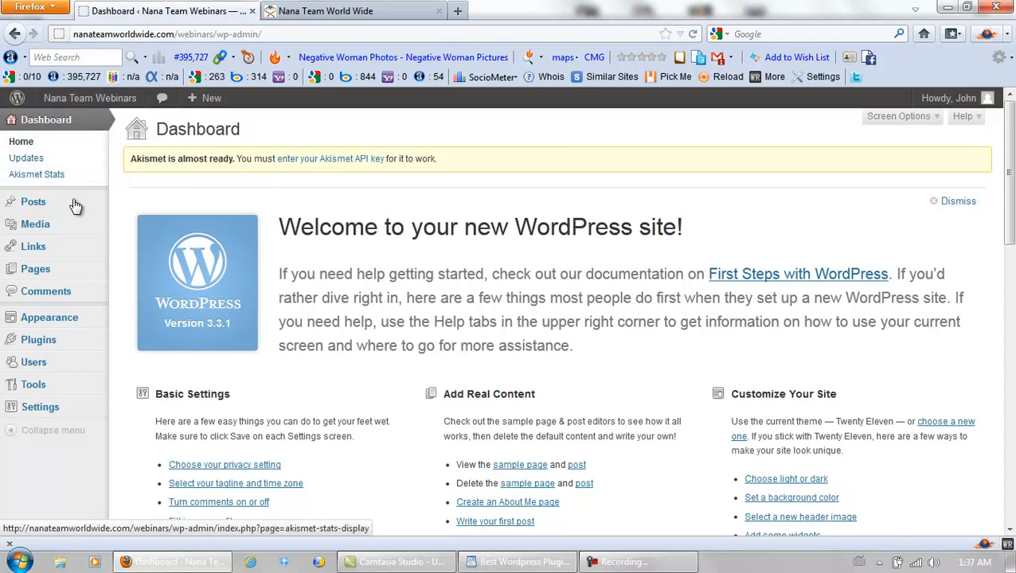
{"action": "mouse_move", "coordinate": [38, 341]}
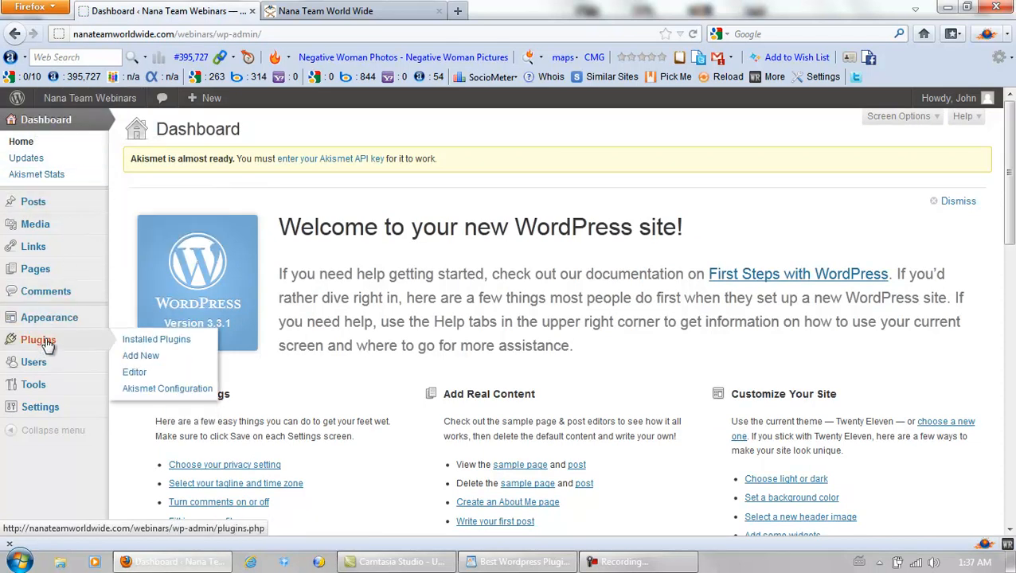
Step: Go to Plugins > Add New to reach the Install Plugins page
{"action": "left_click", "coordinate": [156, 339]}
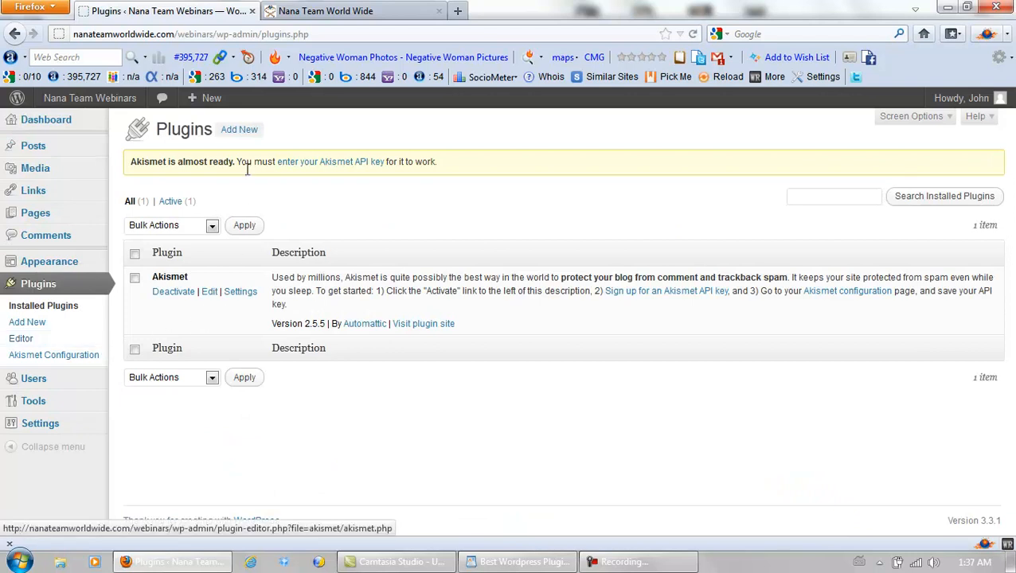
{"action": "left_click", "coordinate": [239, 129]}
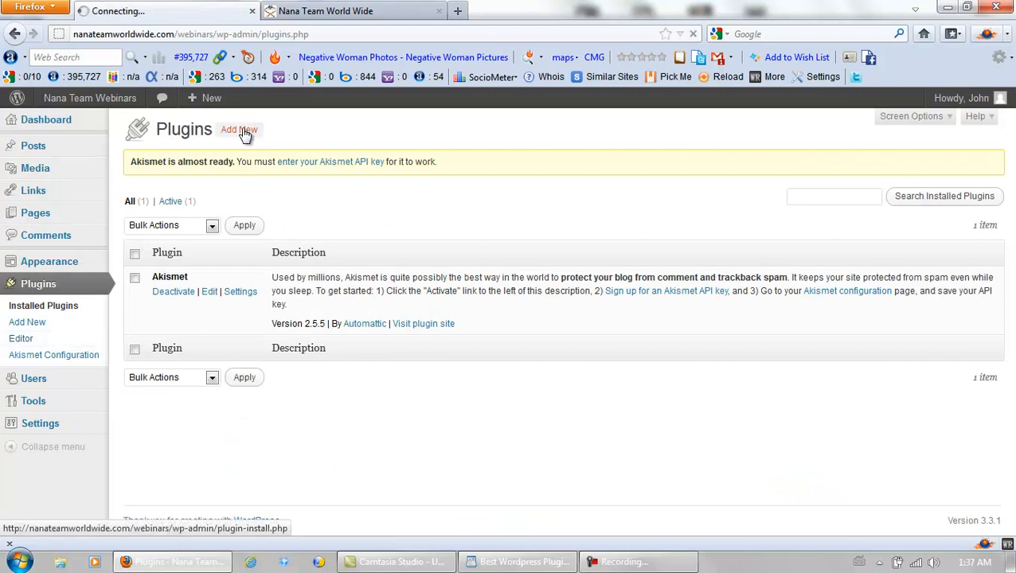
{"action": "left_click", "coordinate": [239, 131]}
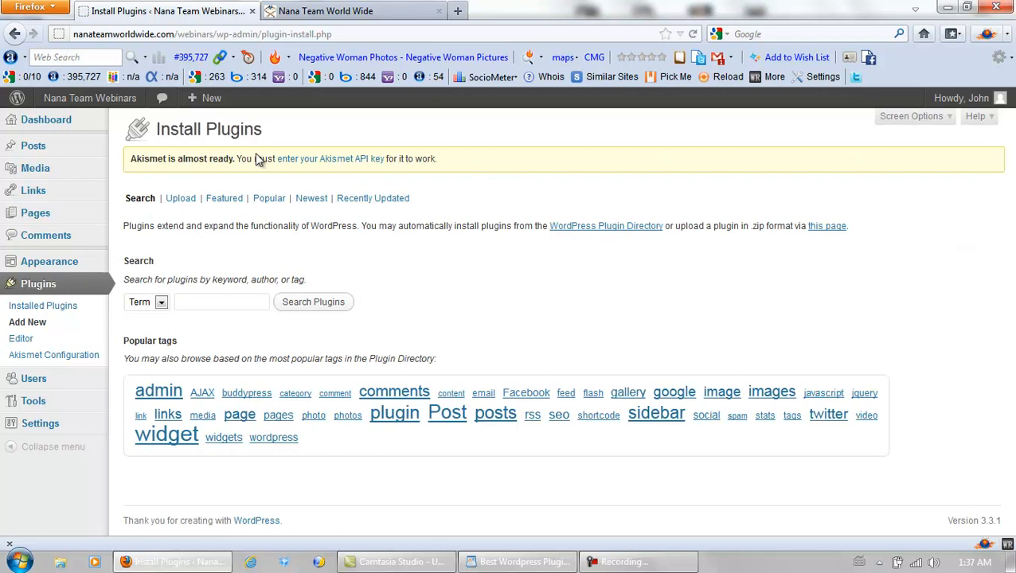
Step: Search the plugin directory for "BulletProof Security" using the suggestion
{"action": "left_click", "coordinate": [222, 303]}
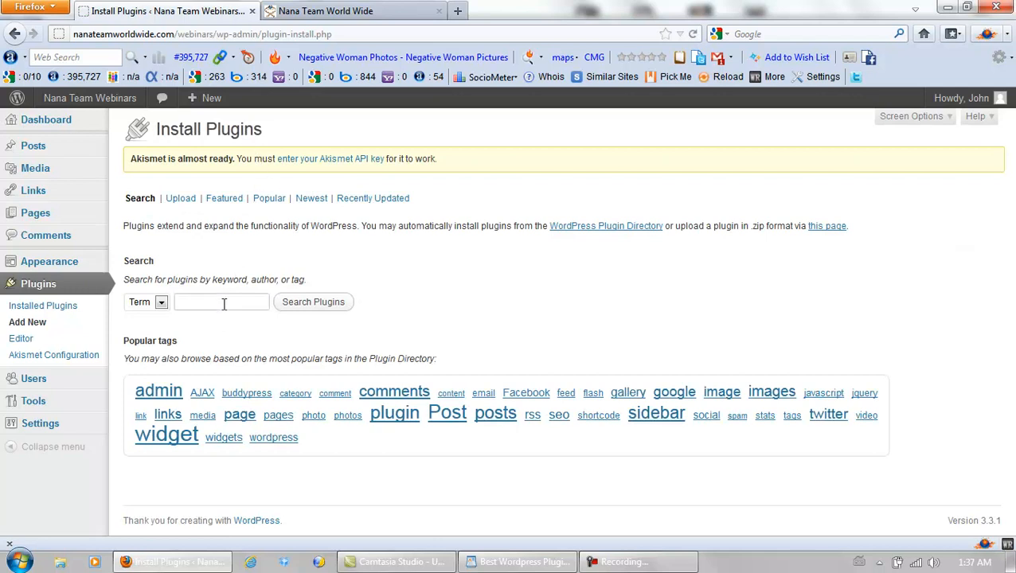
{"action": "type", "text": "bu"}
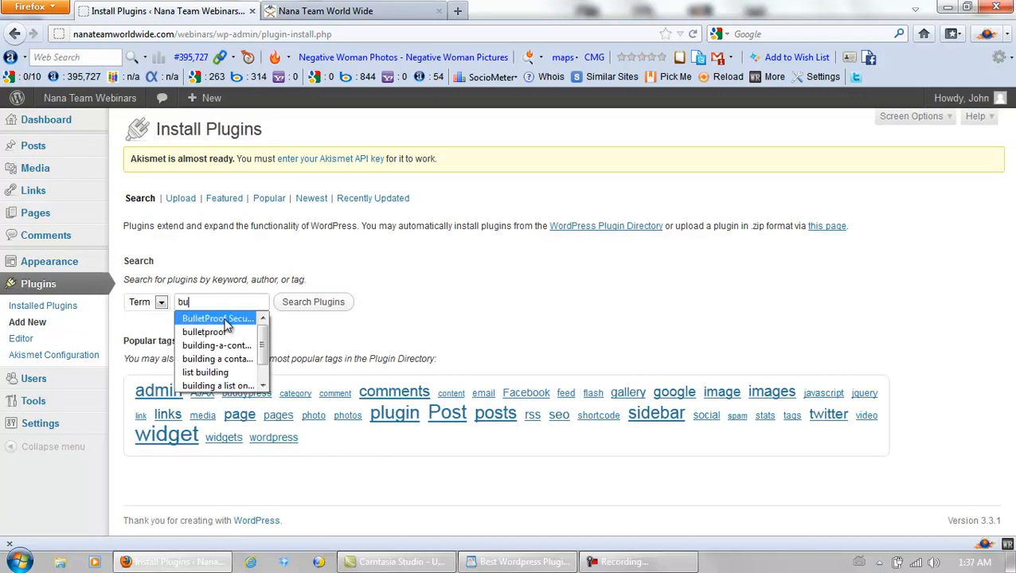
{"action": "left_click", "coordinate": [217, 318]}
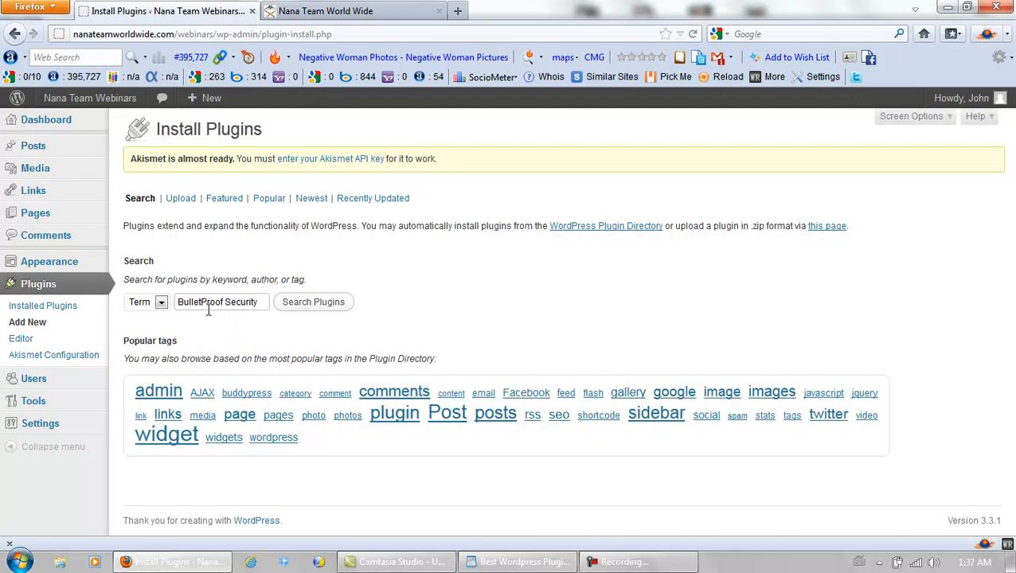
{"action": "left_click", "coordinate": [314, 303]}
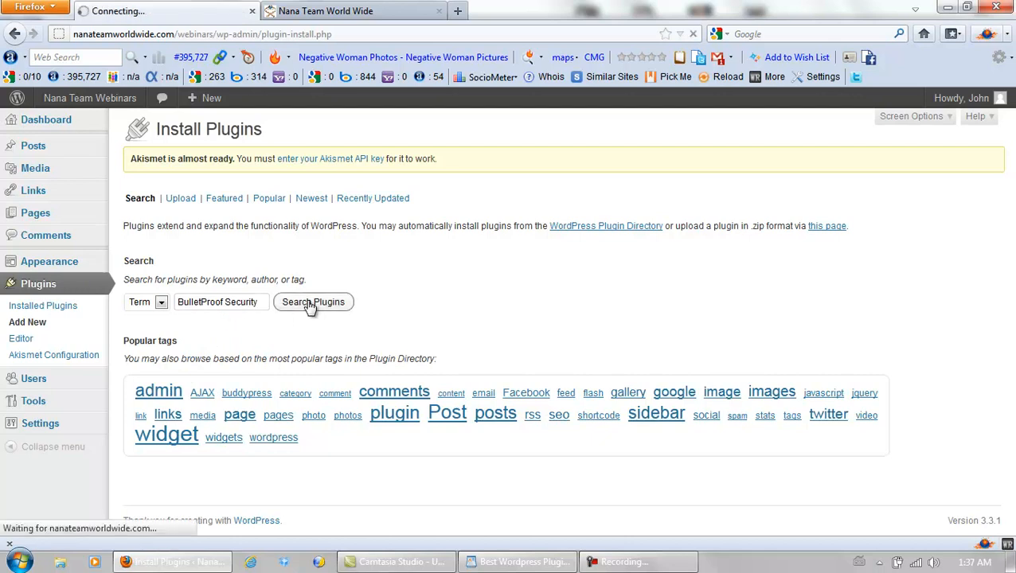
Step: Install BulletProof Security, confirm the install and activate the plugin
{"action": "left_click", "coordinate": [314, 302]}
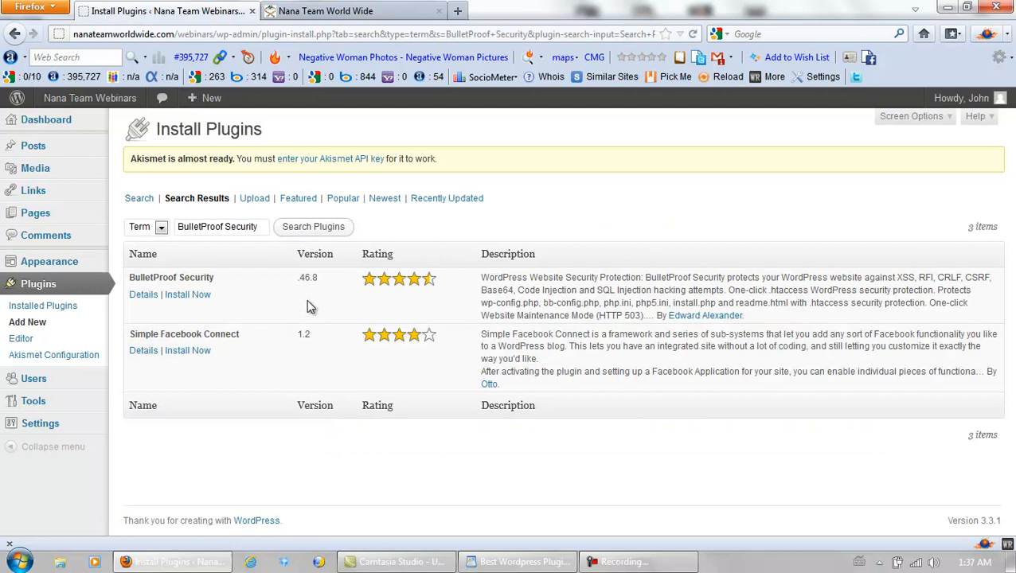
{"action": "left_click", "coordinate": [188, 294]}
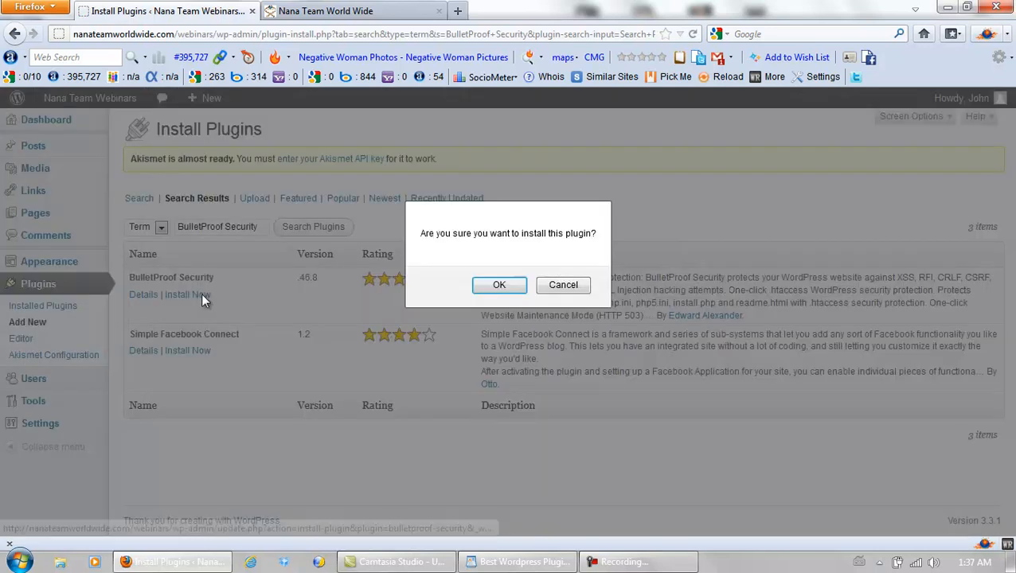
{"action": "left_click", "coordinate": [500, 285]}
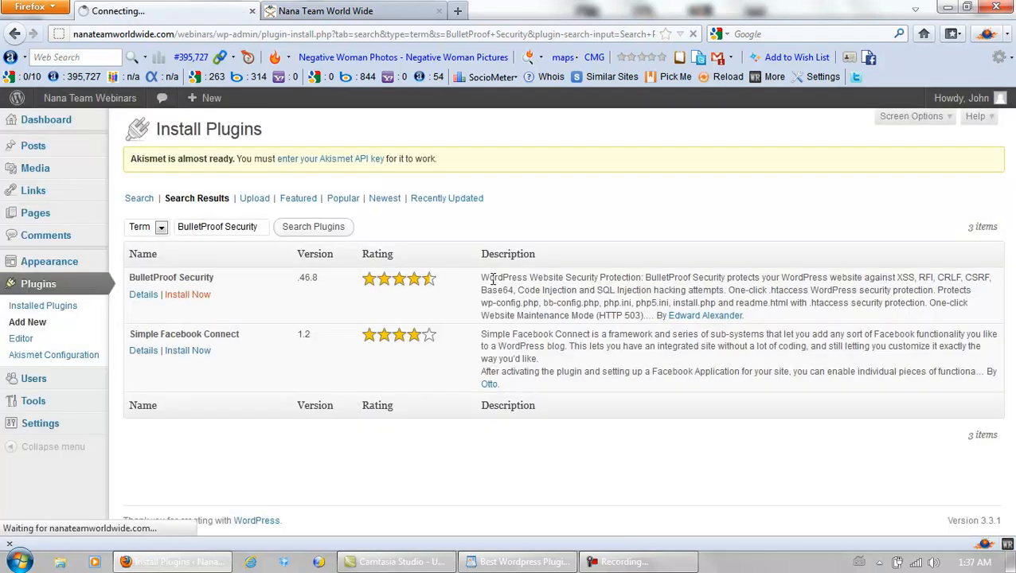
{"action": "left_click", "coordinate": [188, 294]}
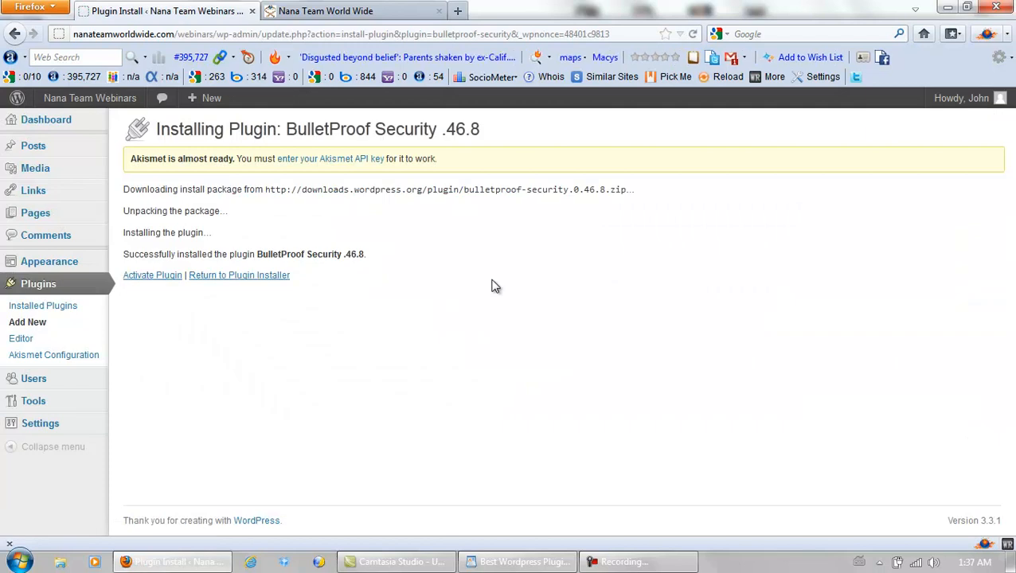
{"action": "left_click", "coordinate": [153, 274]}
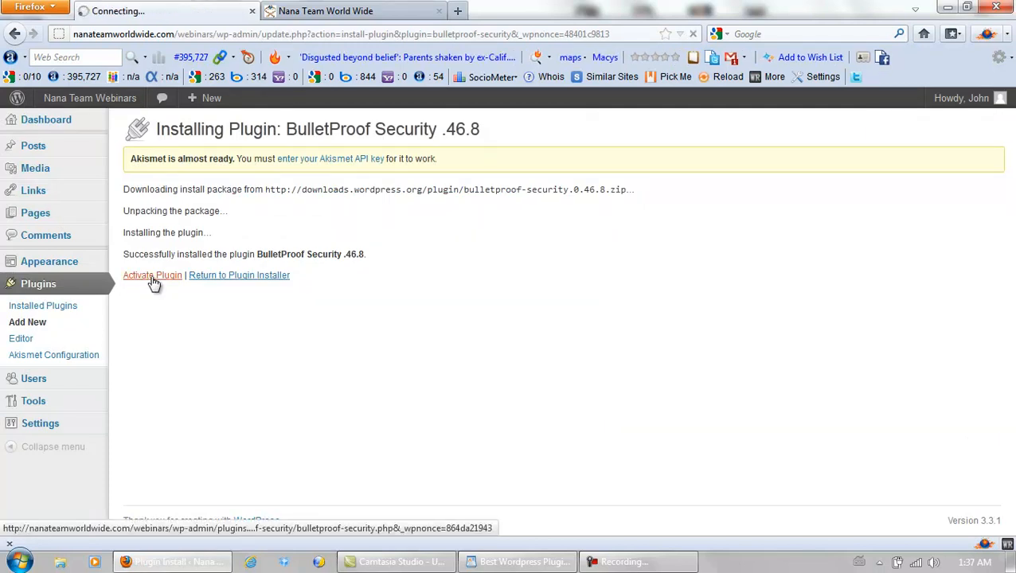
{"action": "left_click", "coordinate": [153, 273]}
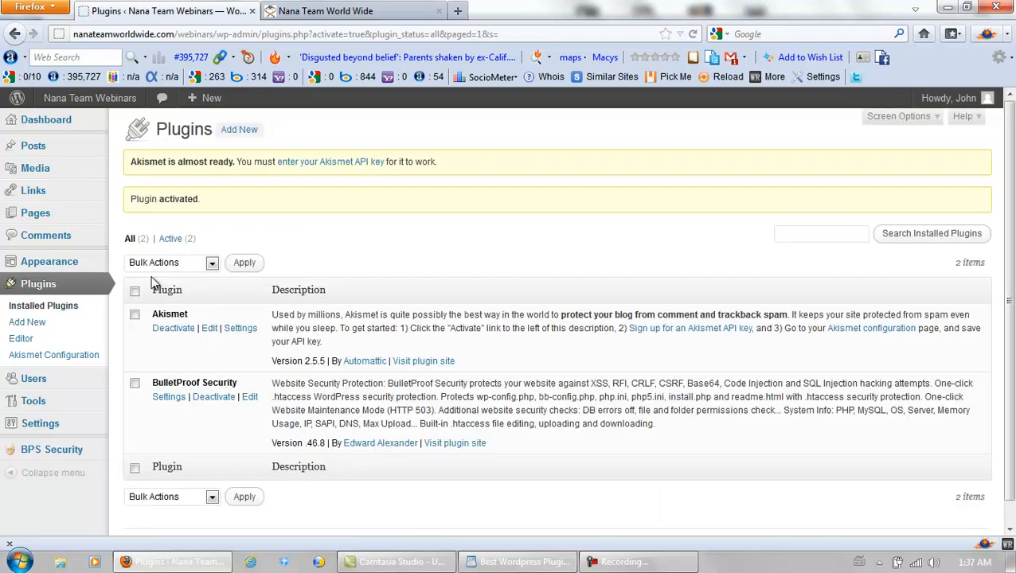
{"action": "mouse_move", "coordinate": [347, 232]}
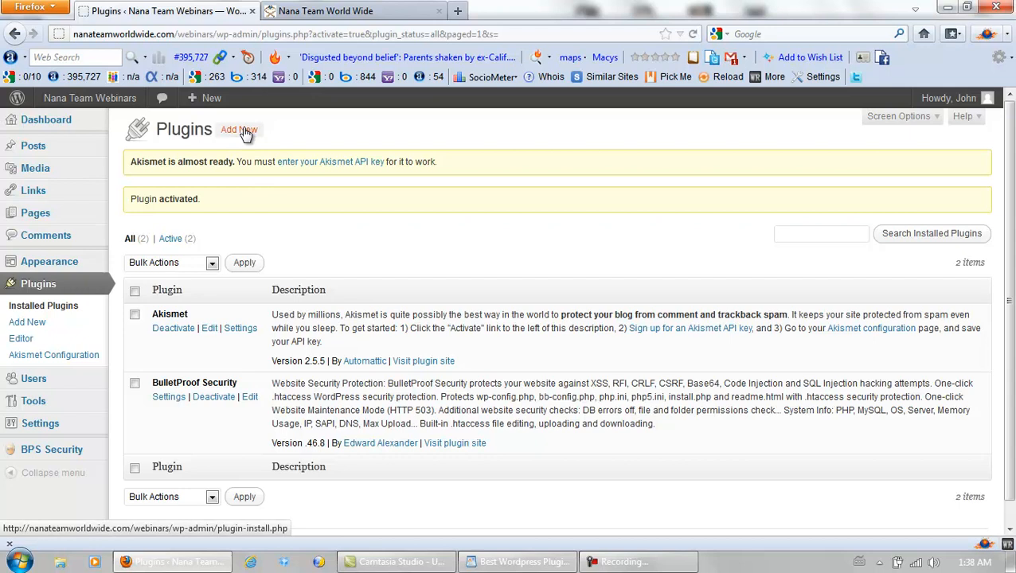
Step: Return to the Nana Team World Wide tab and scroll down to the Live Traffic Feed widget
{"action": "left_click", "coordinate": [238, 129]}
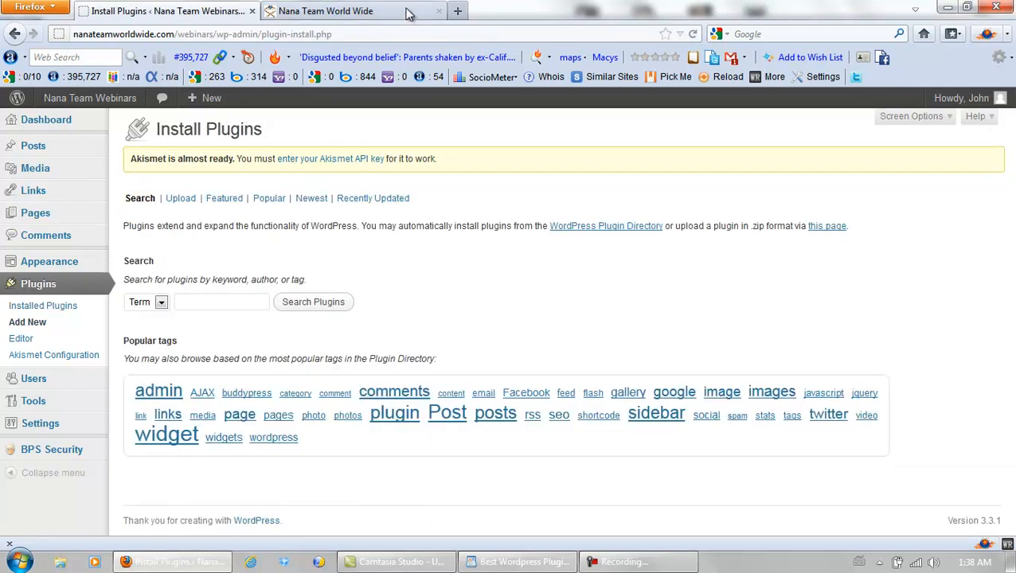
{"action": "left_click", "coordinate": [324, 9]}
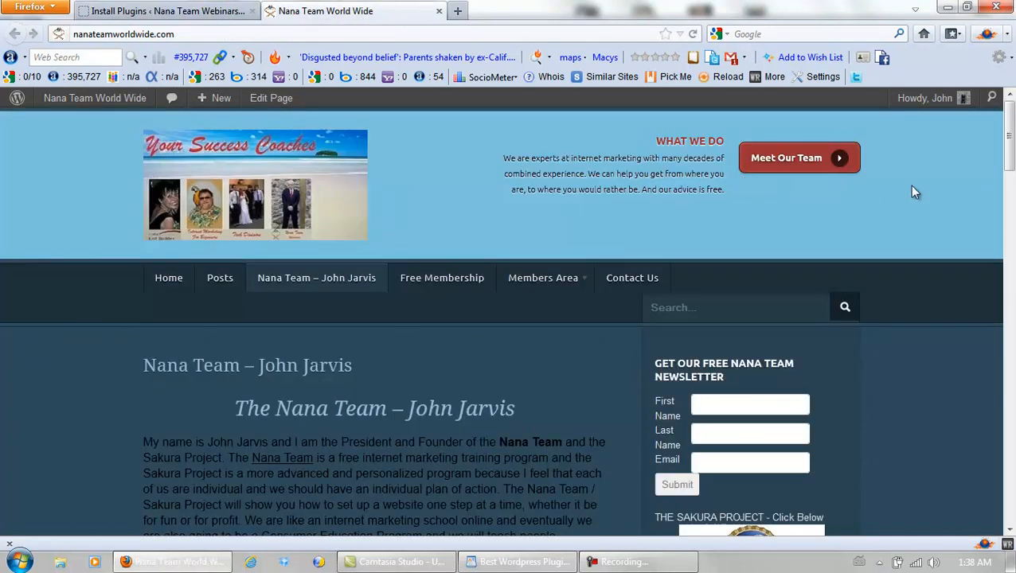
{"action": "scroll", "scroll_direction": "down", "scroll_amount": 3}
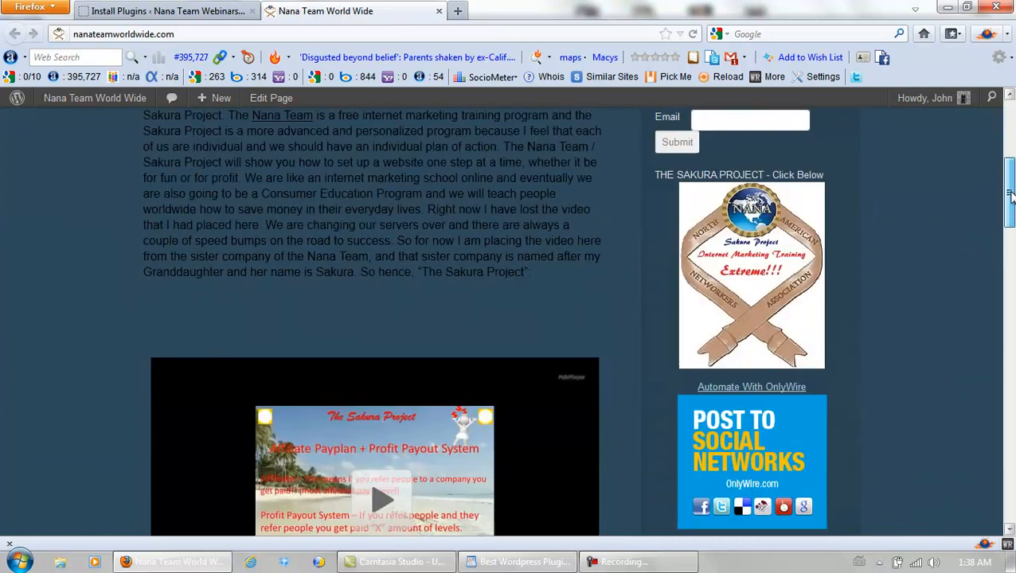
{"action": "scroll", "scroll_direction": "down", "scroll_amount": 3}
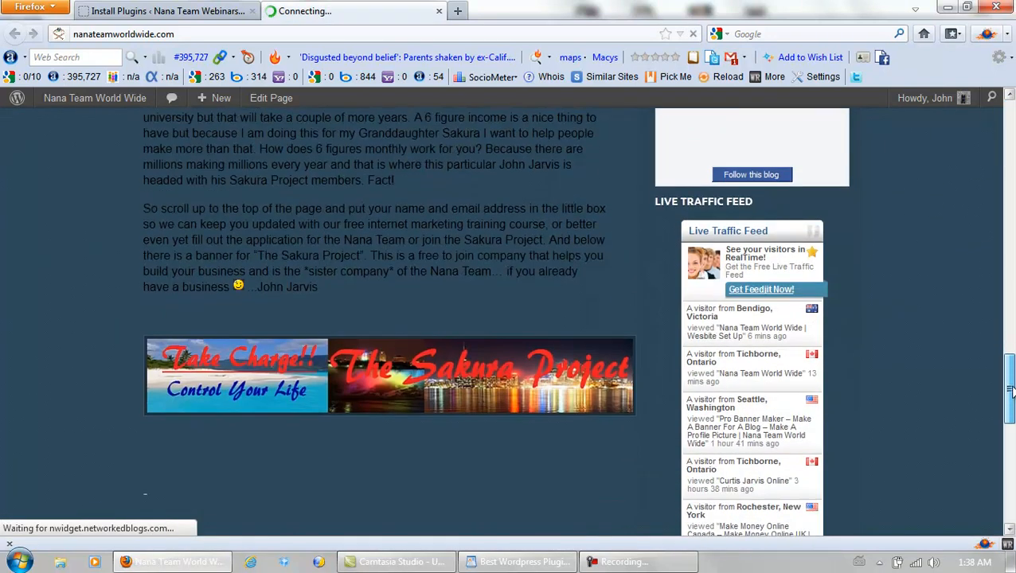
{"action": "scroll", "scroll_direction": "down", "scroll_amount": 3}
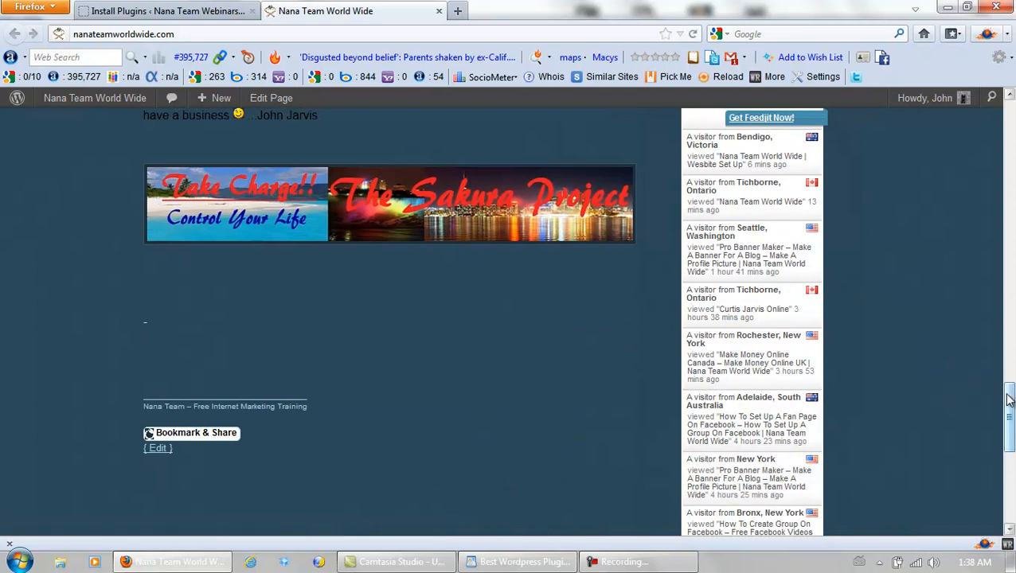
{"action": "scroll", "scroll_direction": "down", "scroll_amount": 3}
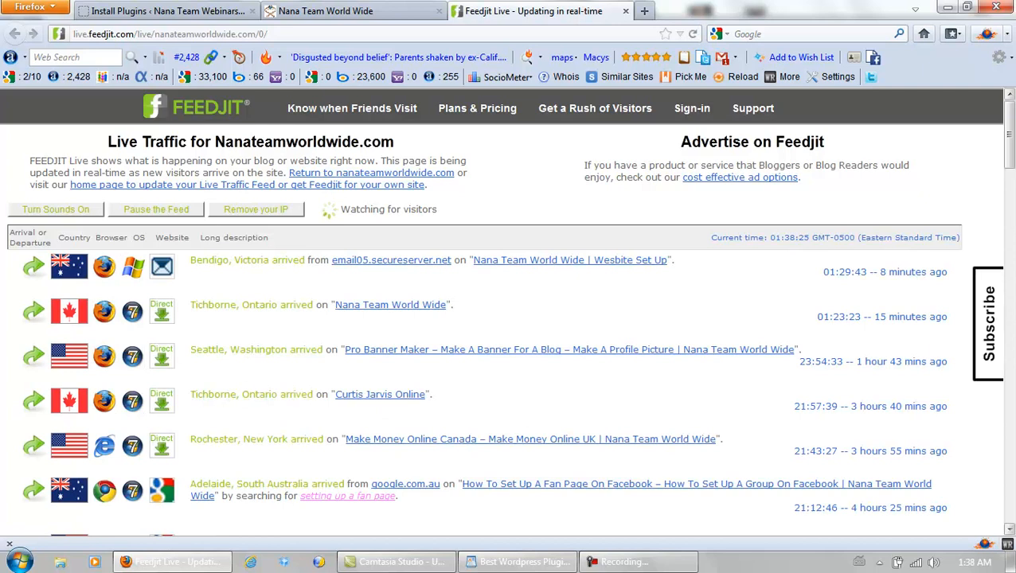
Step: Scroll through older visitor arrivals in the Feedjit live feed, then return to the Install Plugins tab
{"action": "scroll", "scroll_direction": "down", "scroll_amount": 3}
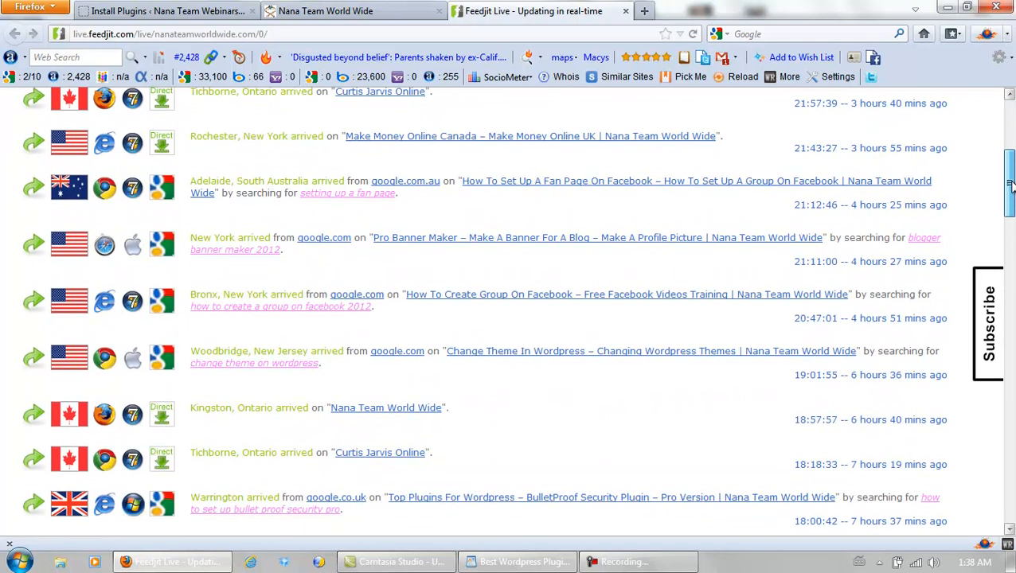
{"action": "scroll", "scroll_direction": "down", "scroll_amount": 3}
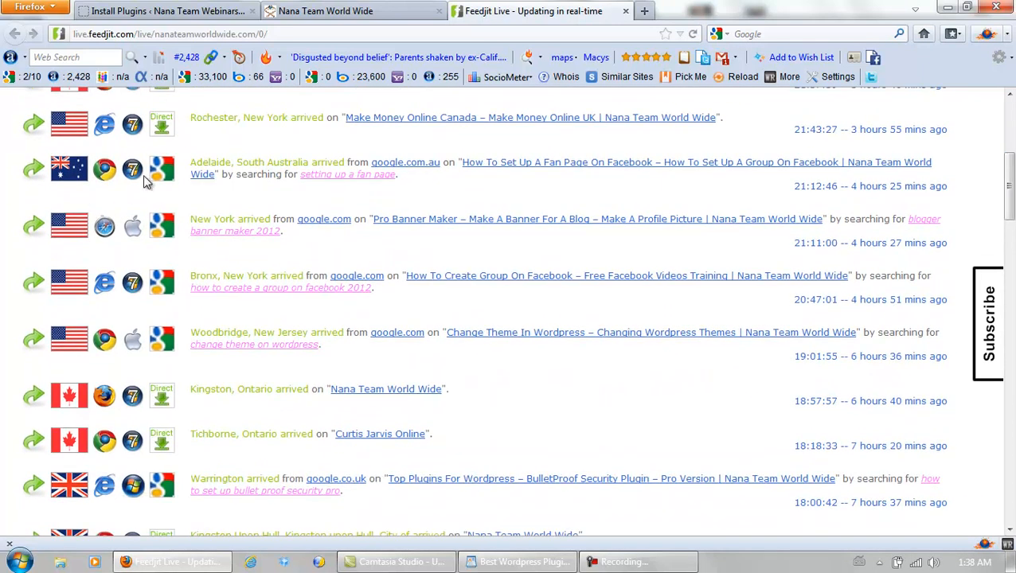
{"action": "mouse_move", "coordinate": [347, 174]}
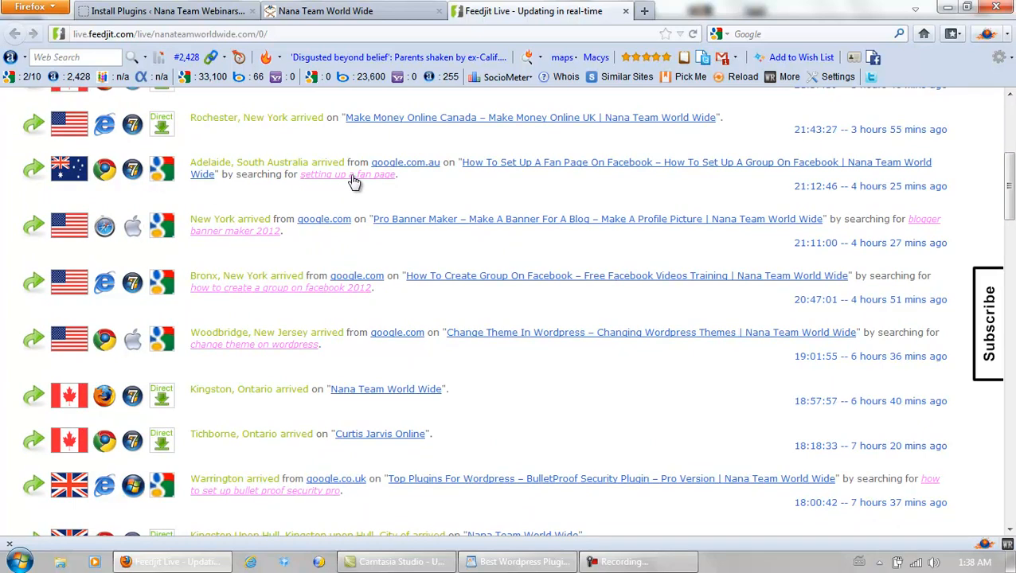
{"action": "mouse_move", "coordinate": [254, 325]}
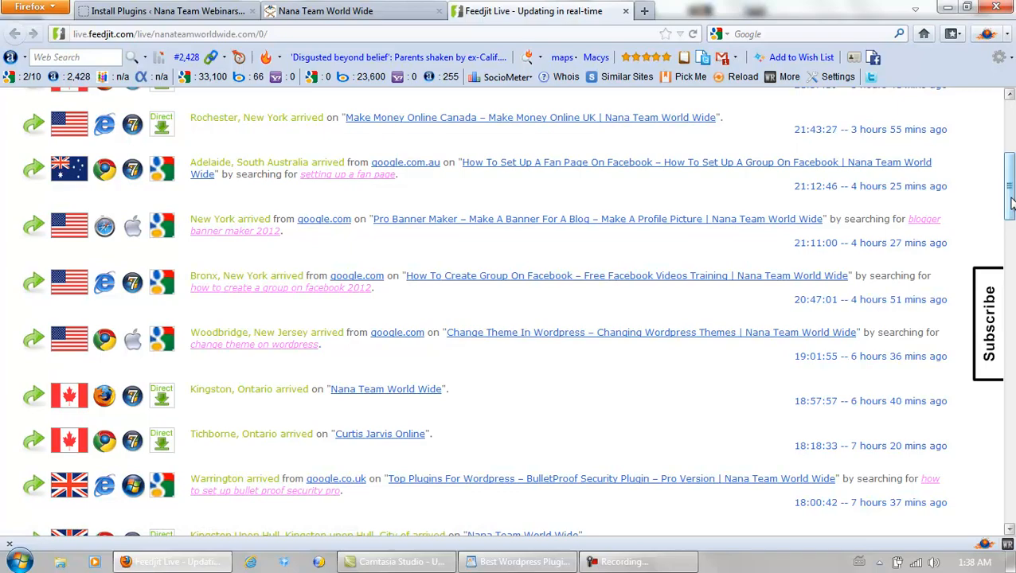
{"action": "scroll", "scroll_direction": "down", "scroll_amount": 3}
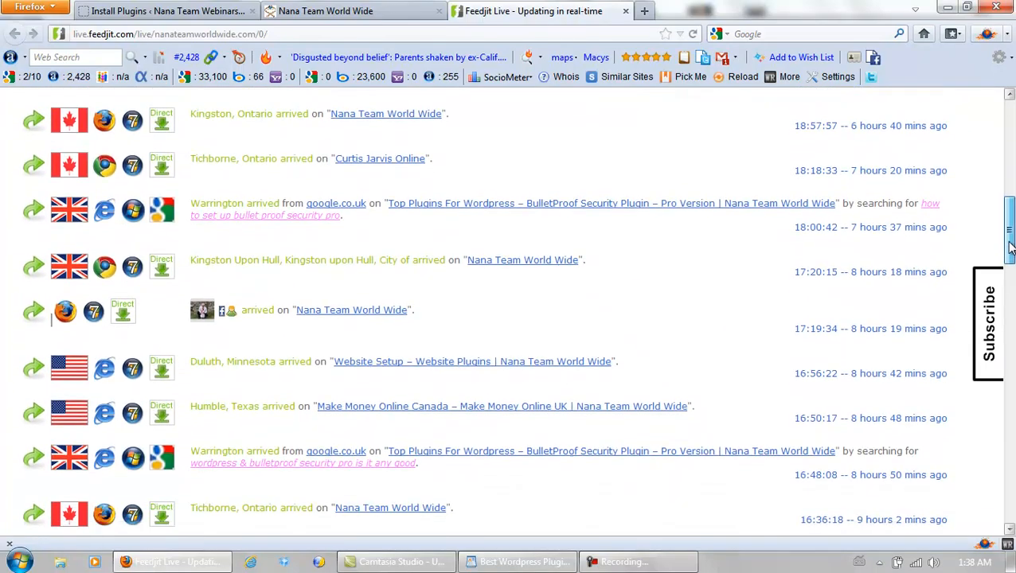
{"action": "scroll", "scroll_direction": "down", "scroll_amount": 3}
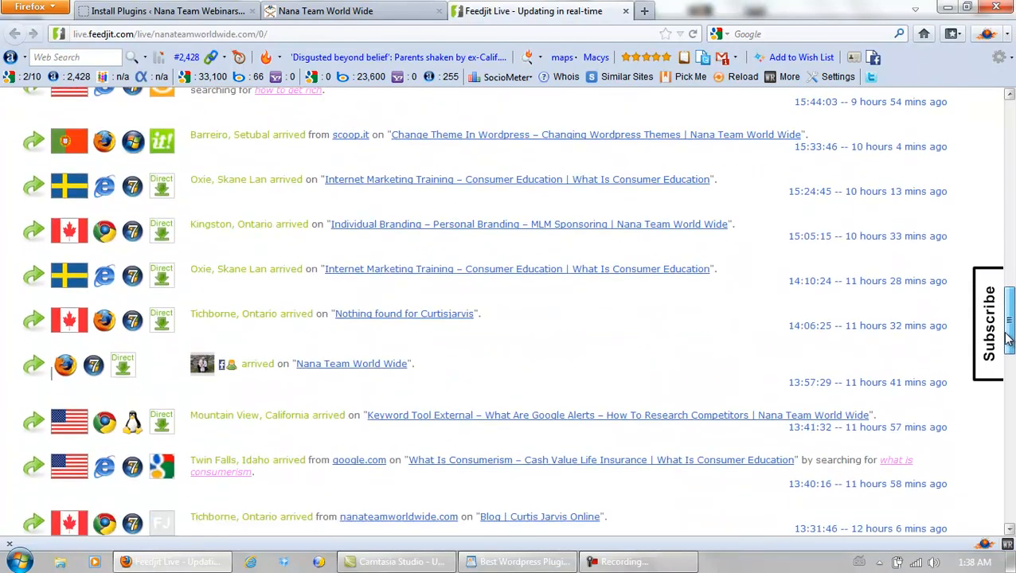
{"action": "scroll", "scroll_direction": "down", "scroll_amount": 3}
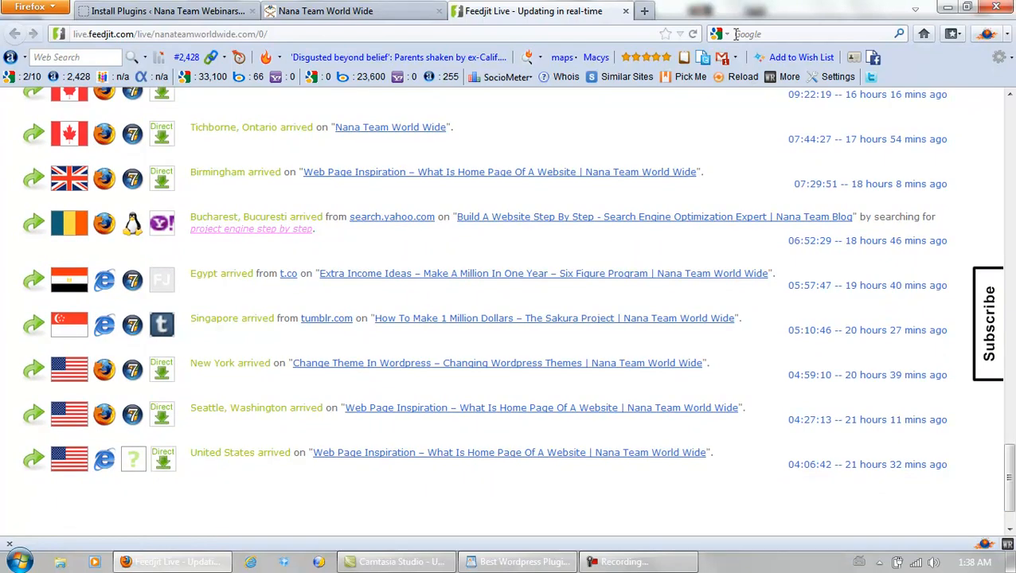
{"action": "left_click", "coordinate": [626, 11]}
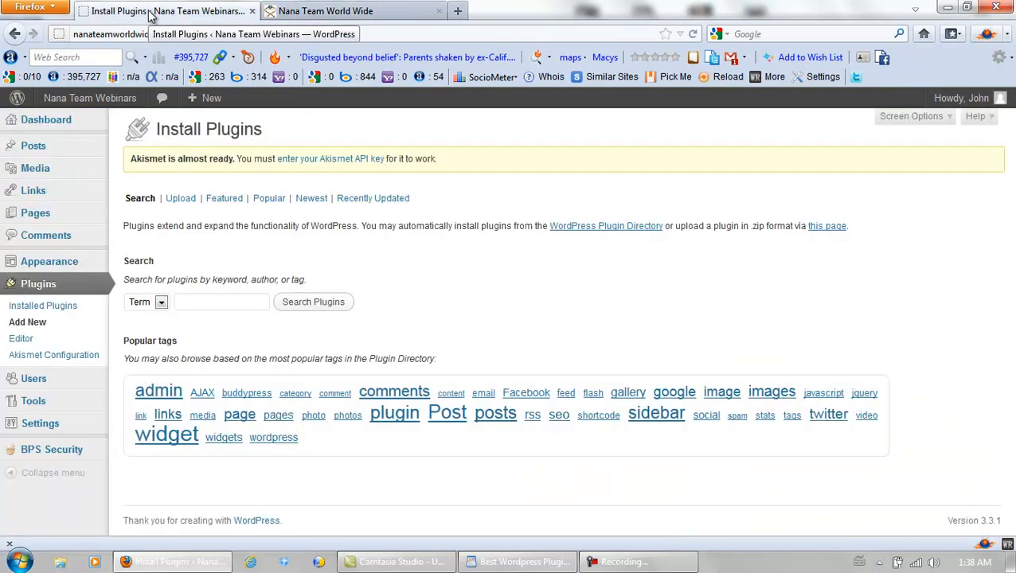
Step: Search the plugin directory for "feedjit"
{"action": "left_click", "coordinate": [221, 302]}
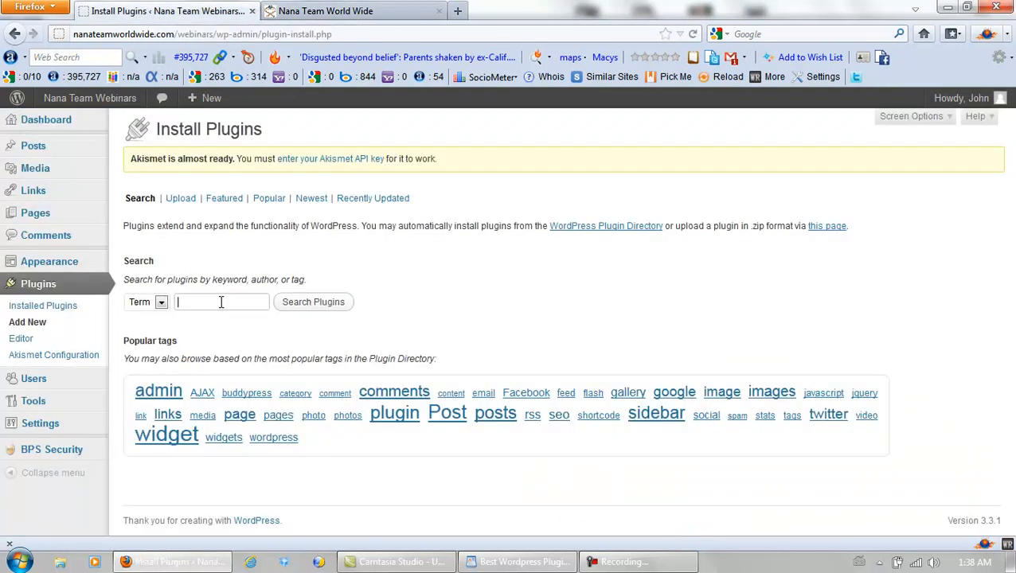
{"action": "type", "text": "feedjit"}
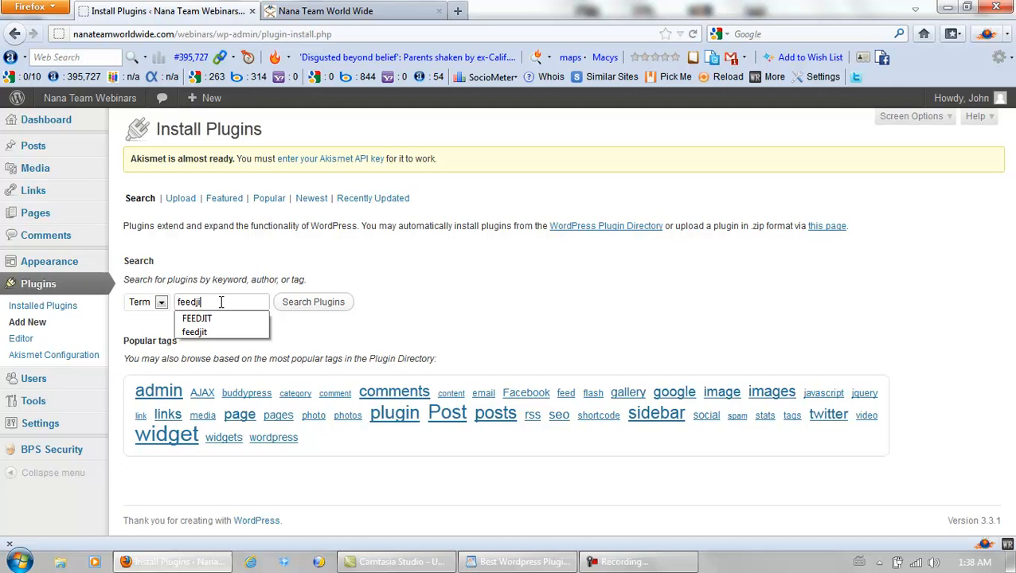
{"action": "mouse_move", "coordinate": [194, 333]}
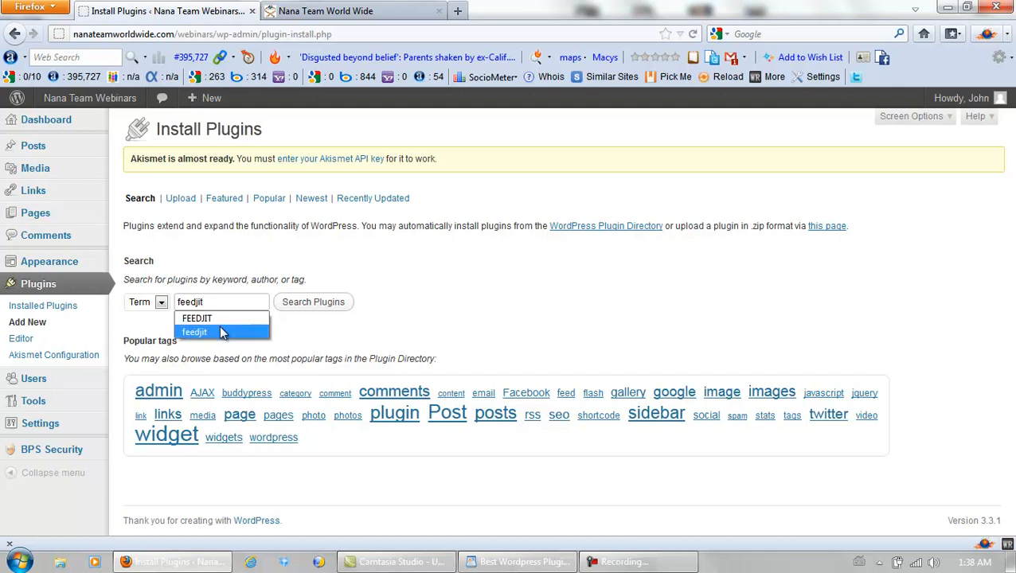
{"action": "left_click", "coordinate": [314, 303]}
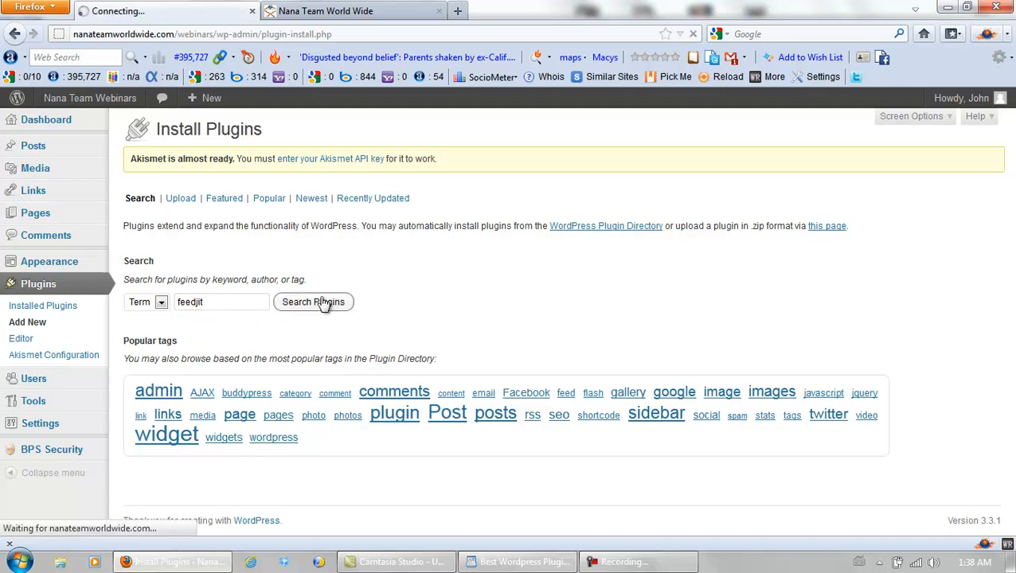
{"action": "left_click", "coordinate": [314, 303]}
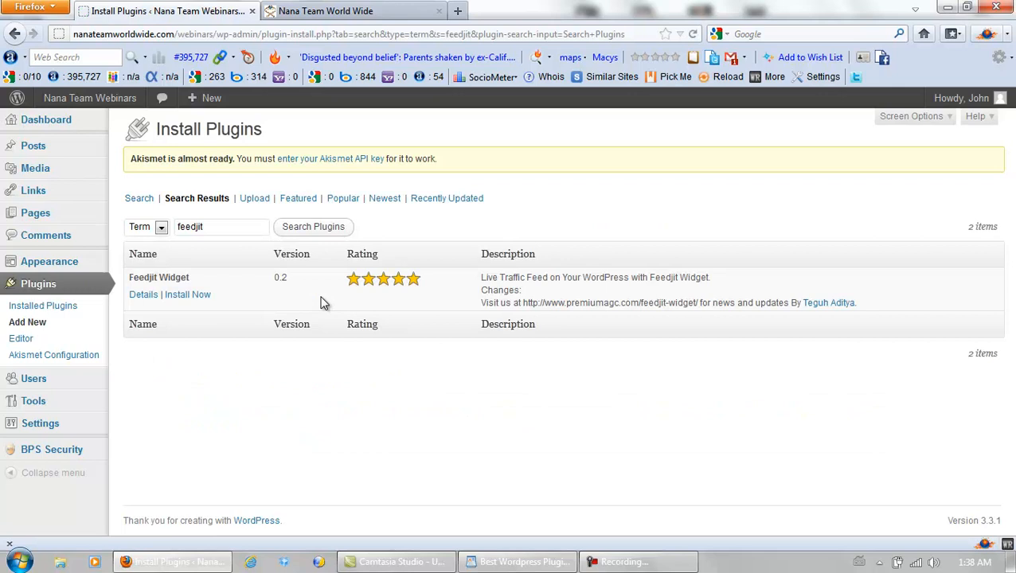
Step: Start installing the Feedjit Widget plugin and confirm with OK
{"action": "left_click", "coordinate": [188, 292]}
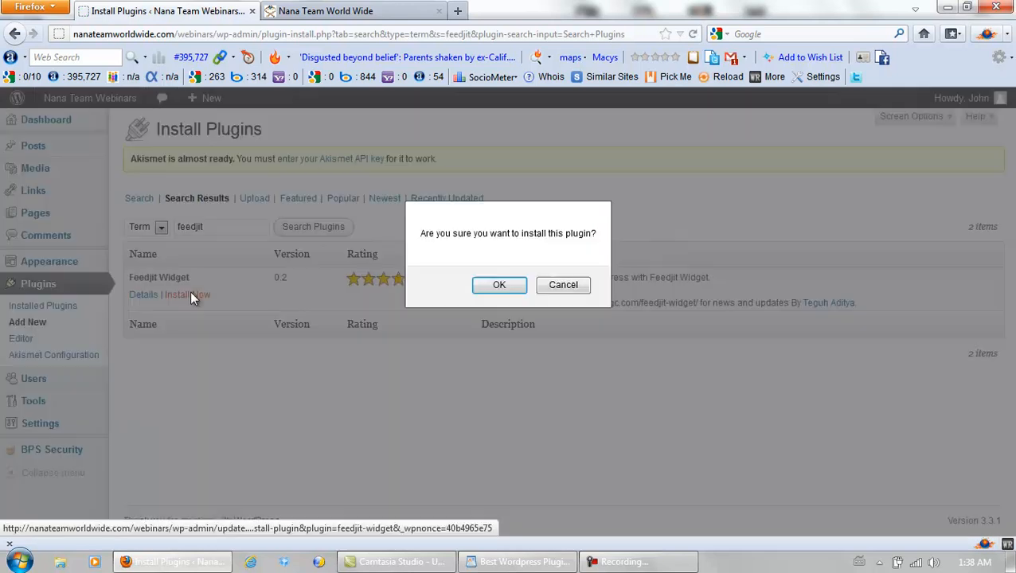
{"action": "left_click", "coordinate": [499, 285]}
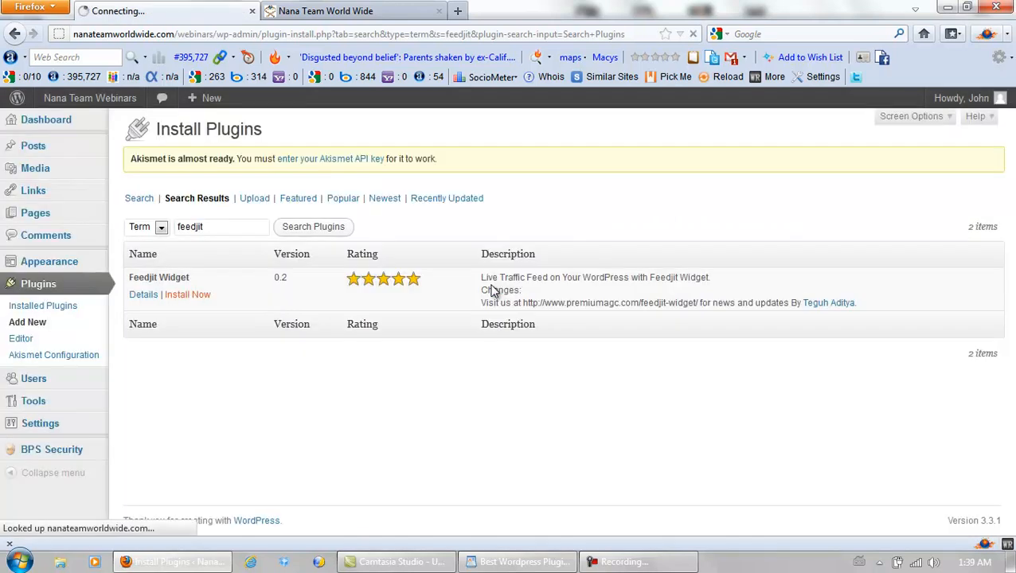
{"action": "mouse_move", "coordinate": [458, 360]}
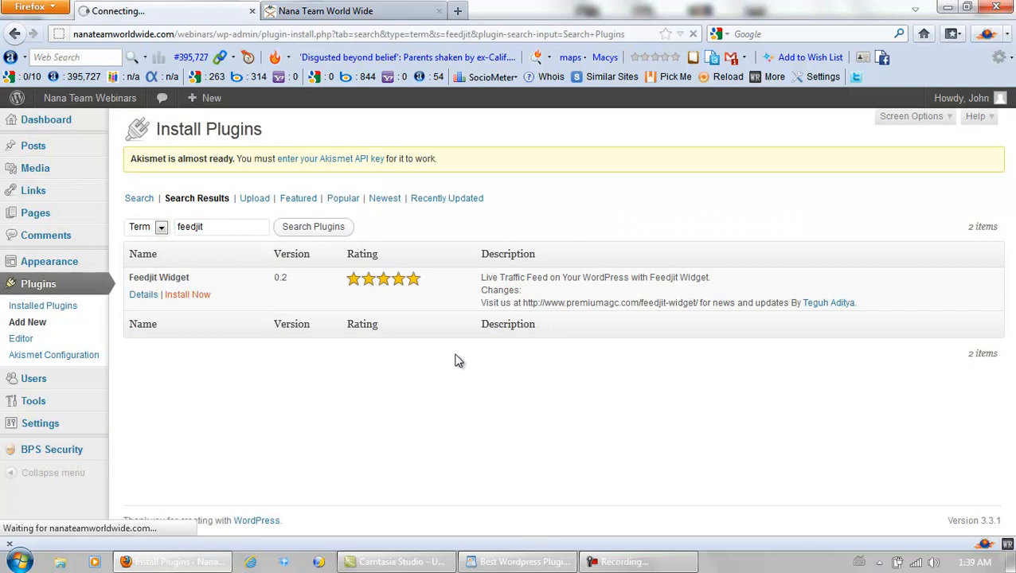
Step: Activate the newly installed Feedjit Widget and review it in the Plugins list
{"action": "left_click", "coordinate": [187, 294]}
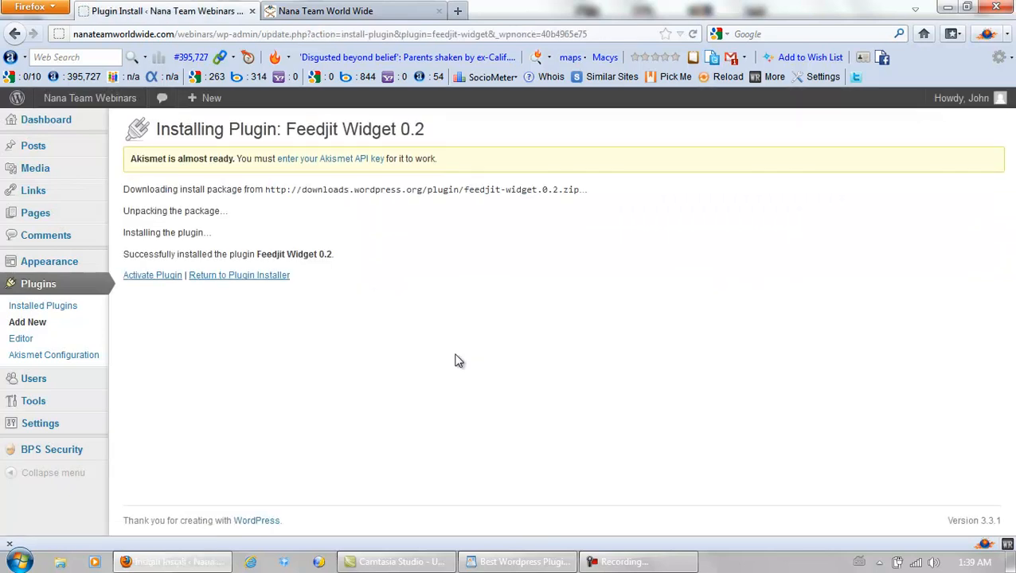
{"action": "mouse_move", "coordinate": [153, 274]}
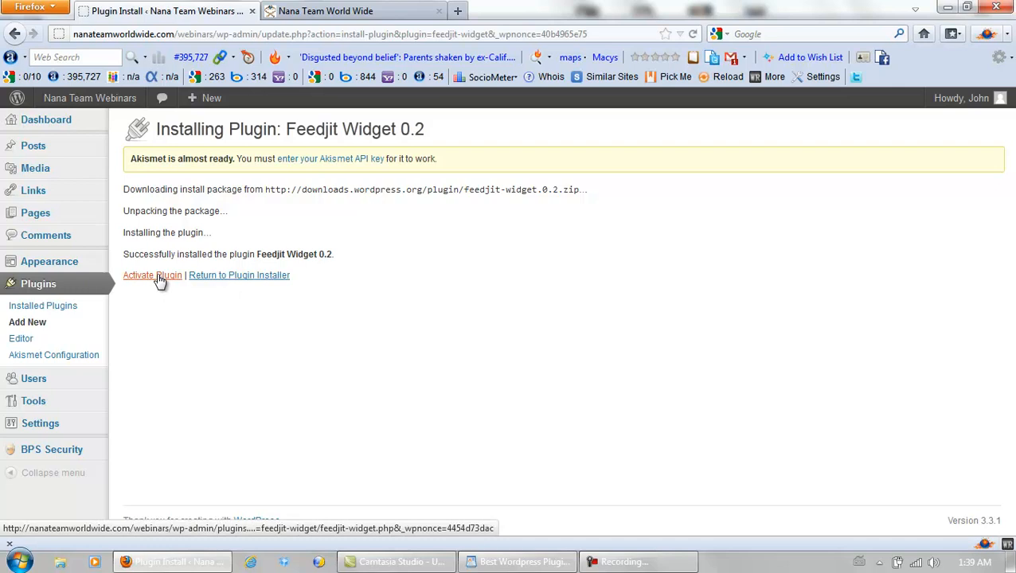
{"action": "left_click", "coordinate": [152, 274]}
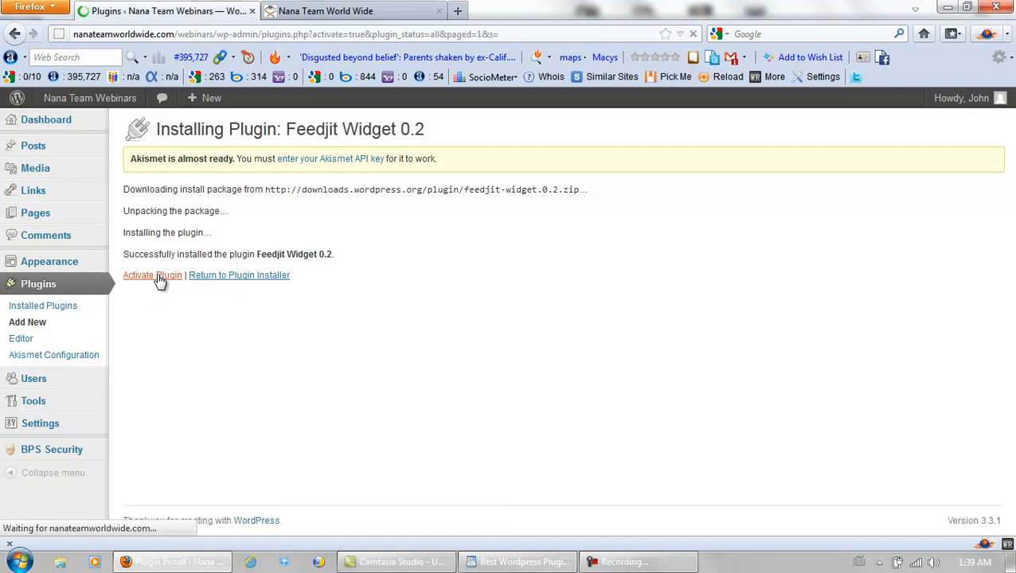
{"action": "left_click", "coordinate": [152, 274]}
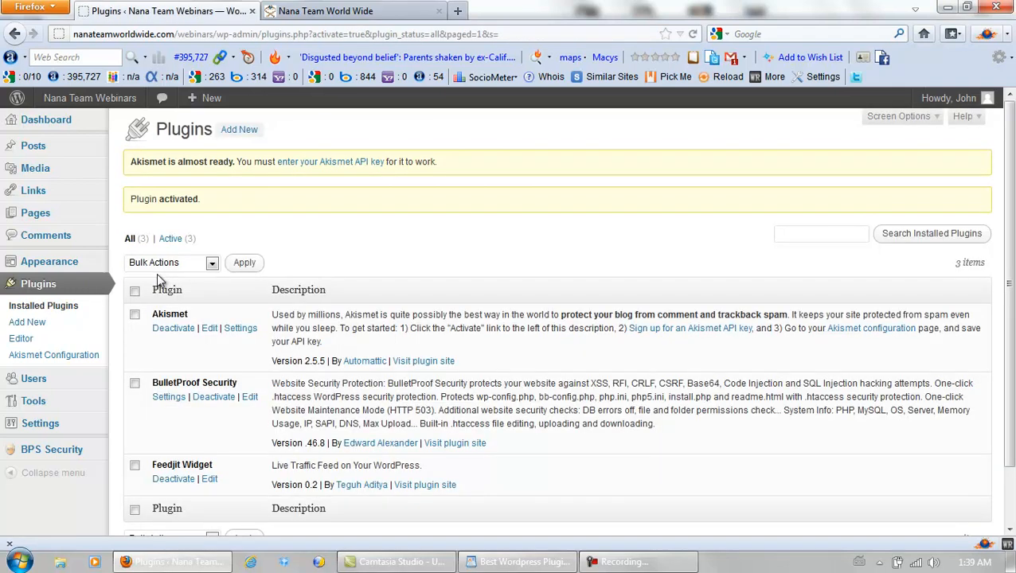
{"action": "scroll", "scroll_direction": "down", "scroll_amount": 3}
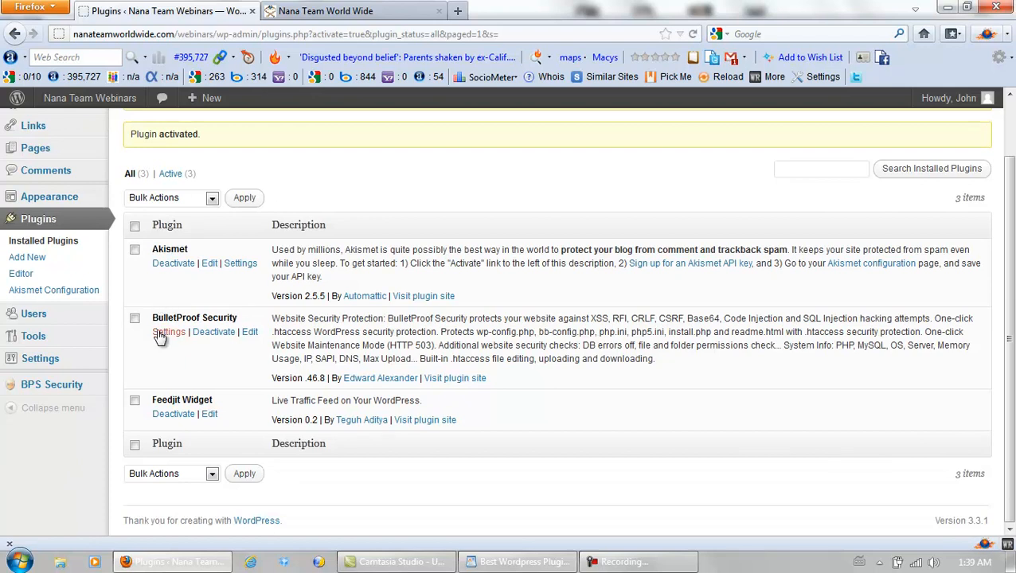
Step: In the BulletProof Security settings, create the default.htaccess master file and confirm
{"action": "left_click", "coordinate": [169, 333]}
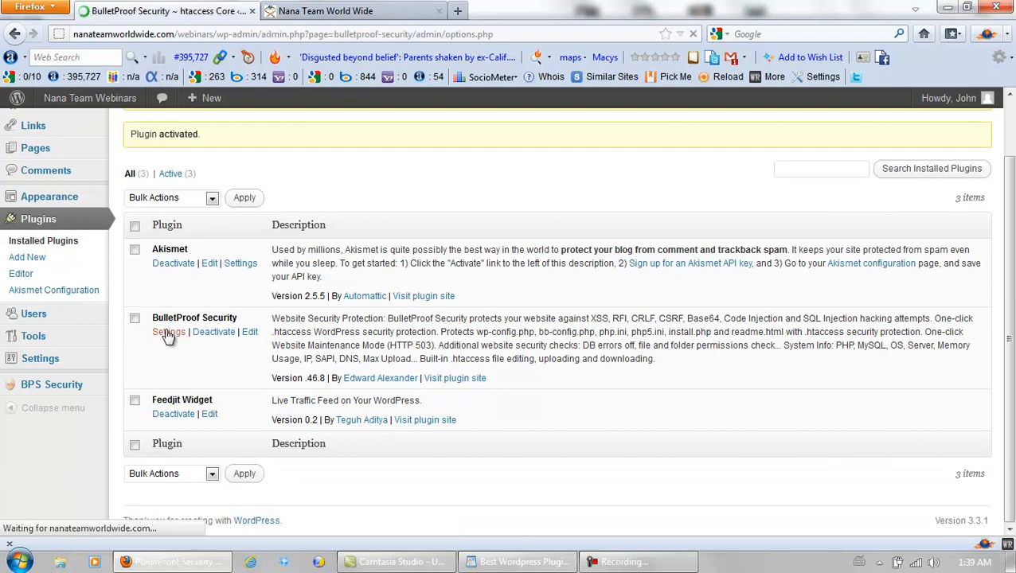
{"action": "left_click", "coordinate": [169, 333]}
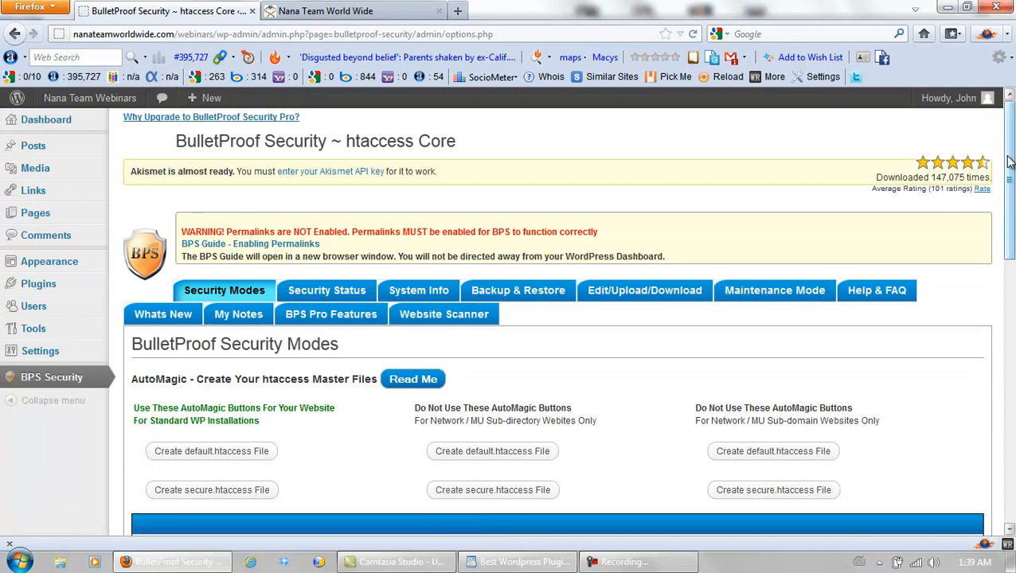
{"action": "scroll", "scroll_direction": "down", "scroll_amount": 3}
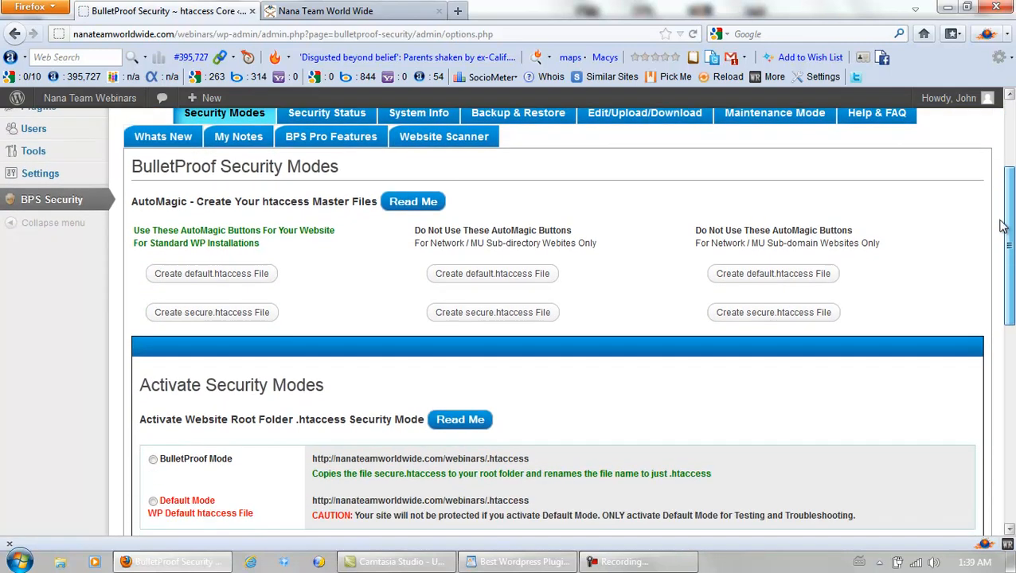
{"action": "scroll", "scroll_direction": "up", "scroll_amount": 3}
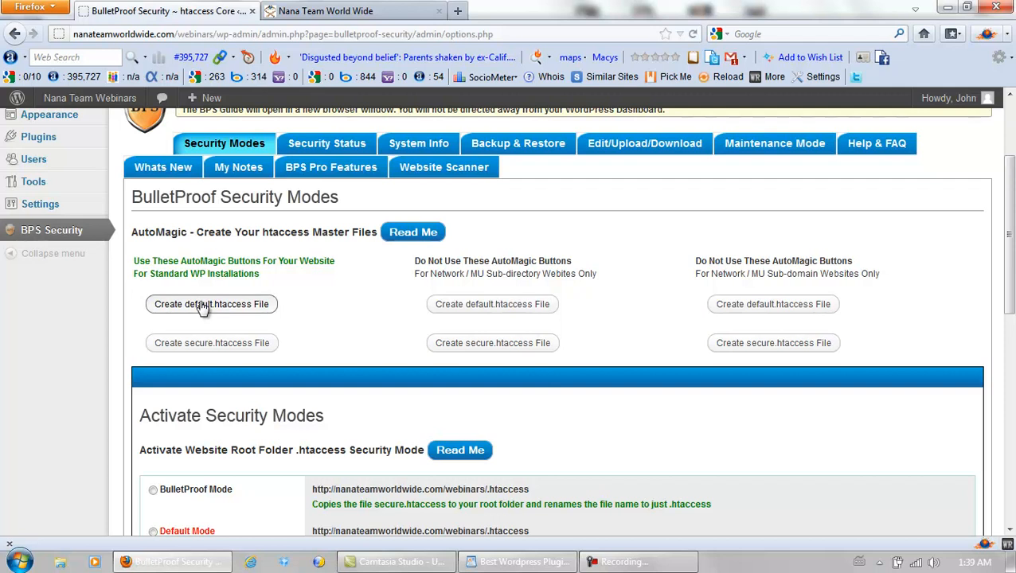
{"action": "left_click", "coordinate": [210, 304]}
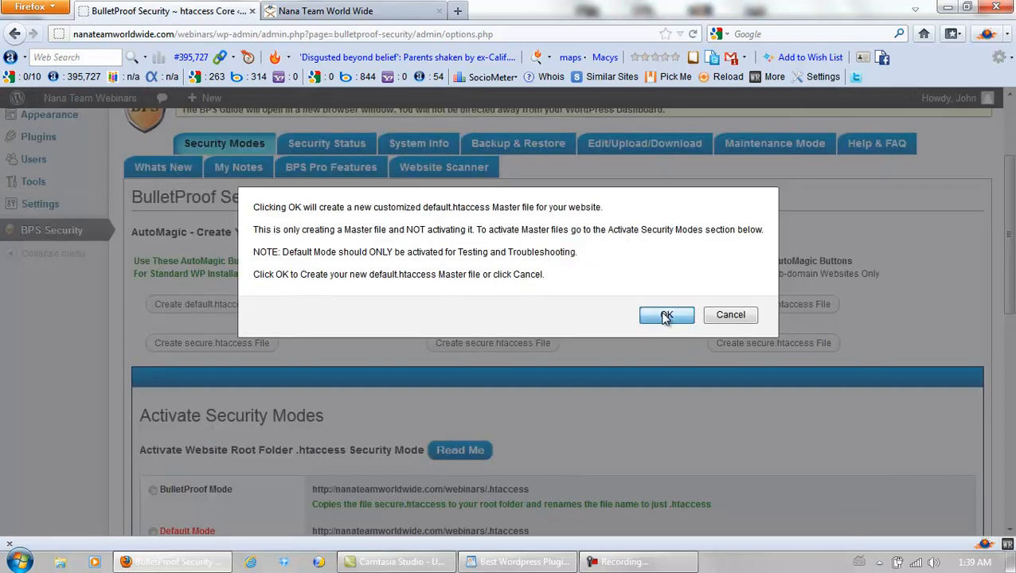
{"action": "left_click", "coordinate": [665, 315]}
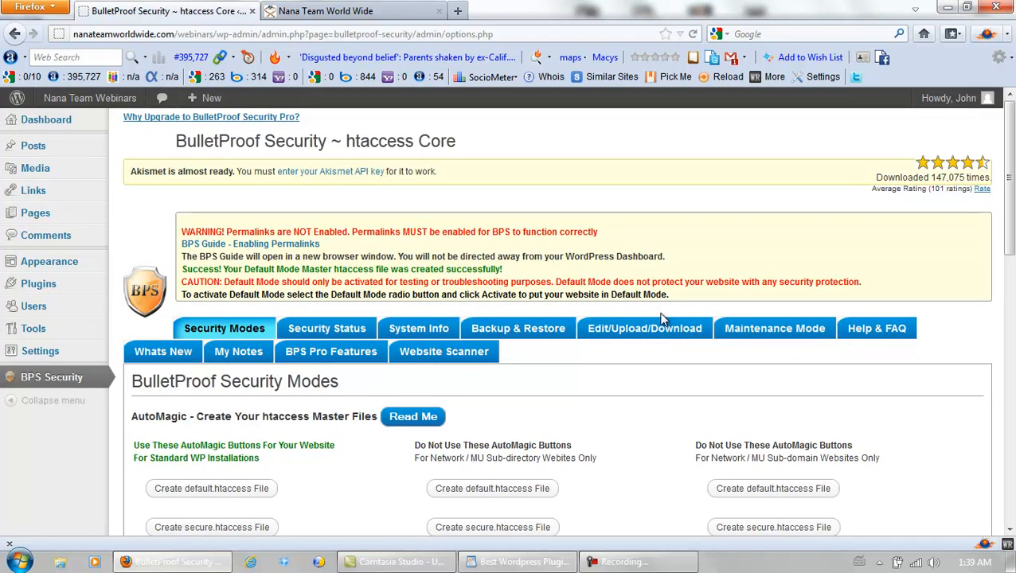
Step: Create the secure.htaccess master file in the standard column and confirm
{"action": "scroll", "scroll_direction": "down", "scroll_amount": 3}
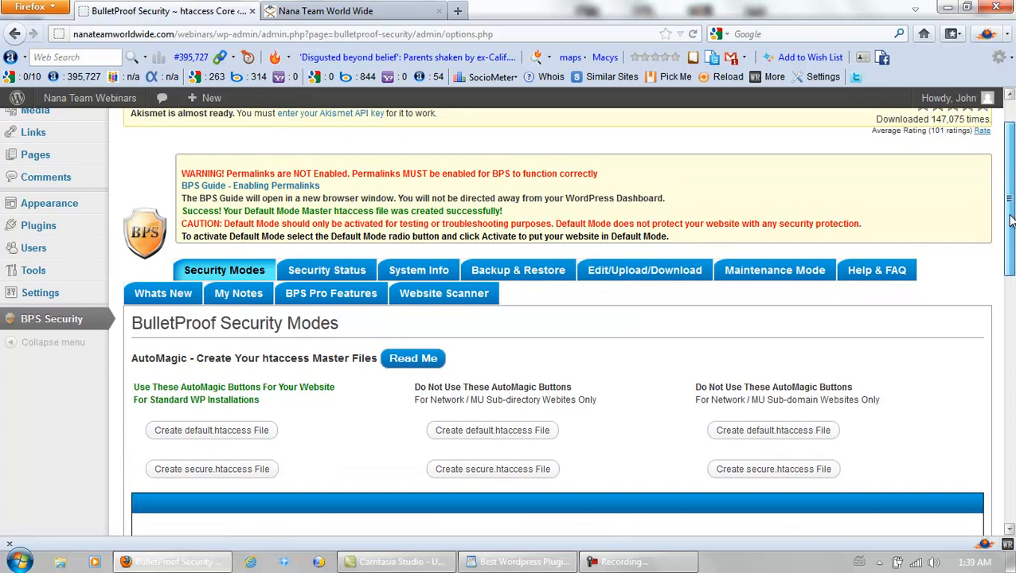
{"action": "scroll", "scroll_direction": "down", "scroll_amount": 3}
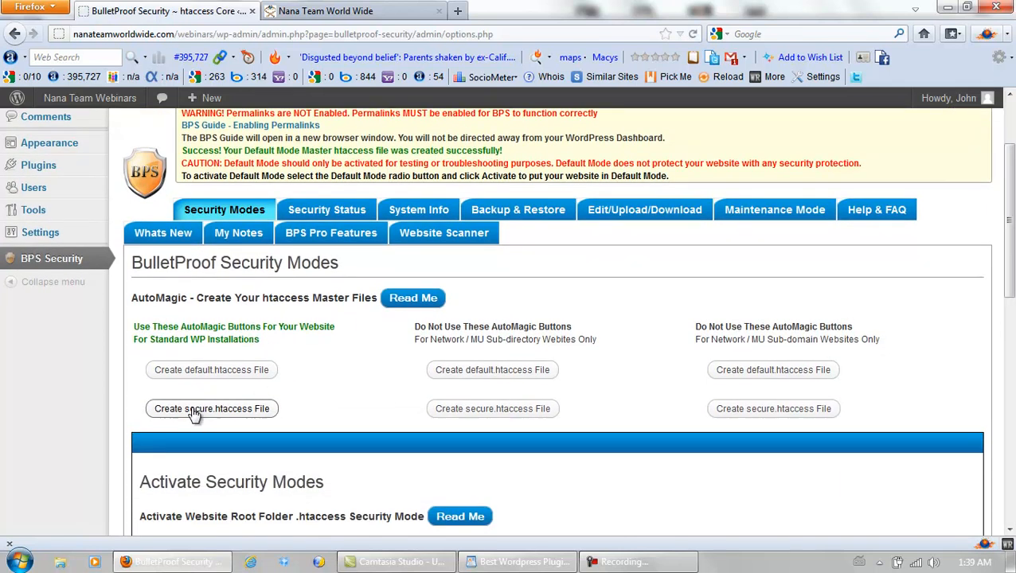
{"action": "left_click", "coordinate": [211, 408]}
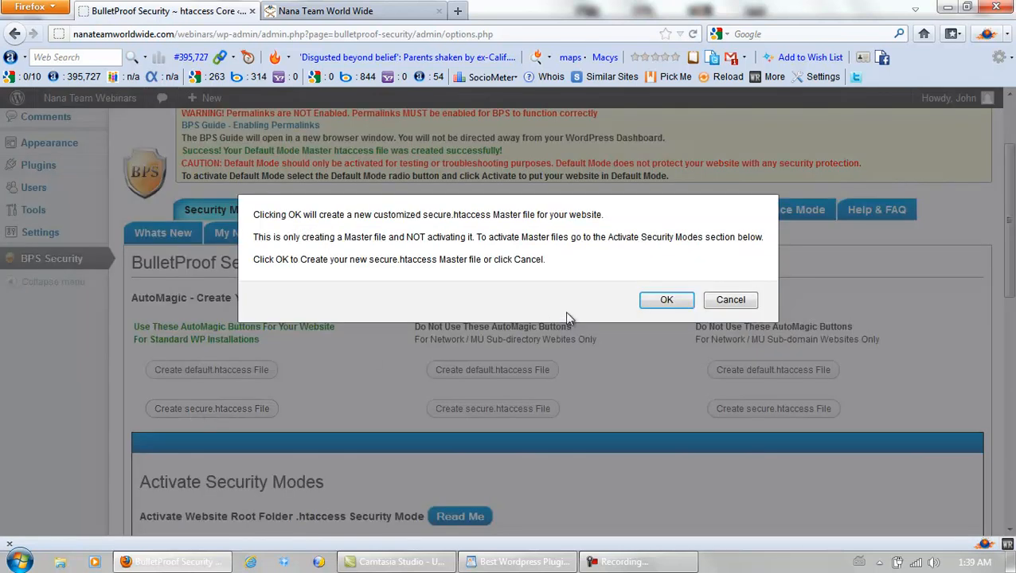
{"action": "left_click", "coordinate": [666, 299]}
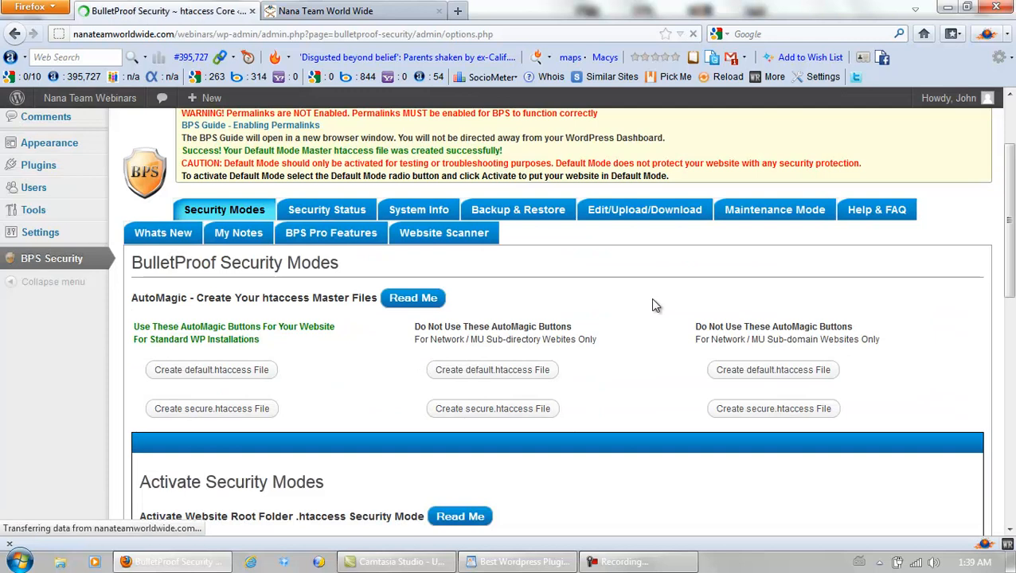
Step: Under Activate Security Modes, activate BulletProof Mode for the root folder and confirm overwriting its htaccess
{"action": "scroll", "scroll_direction": "up", "scroll_amount": 3}
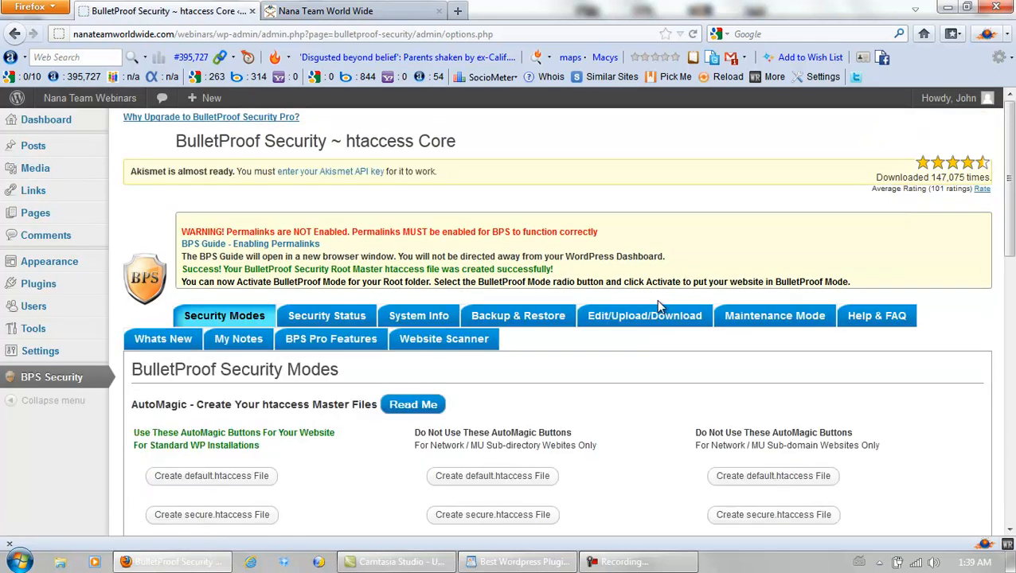
{"action": "scroll", "scroll_direction": "down", "scroll_amount": 3}
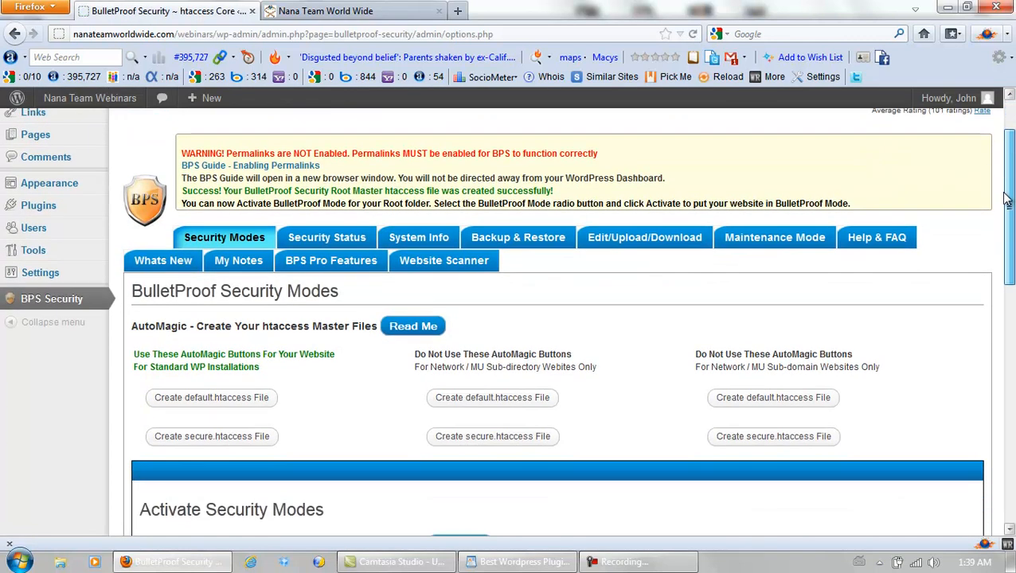
{"action": "scroll", "scroll_direction": "down", "scroll_amount": 3}
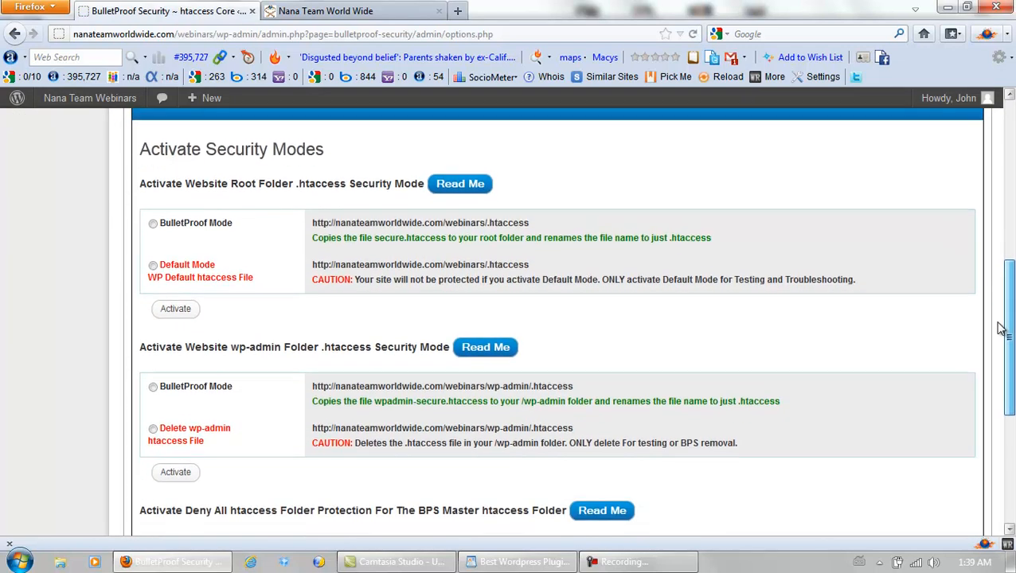
{"action": "scroll", "scroll_direction": "down", "scroll_amount": 3}
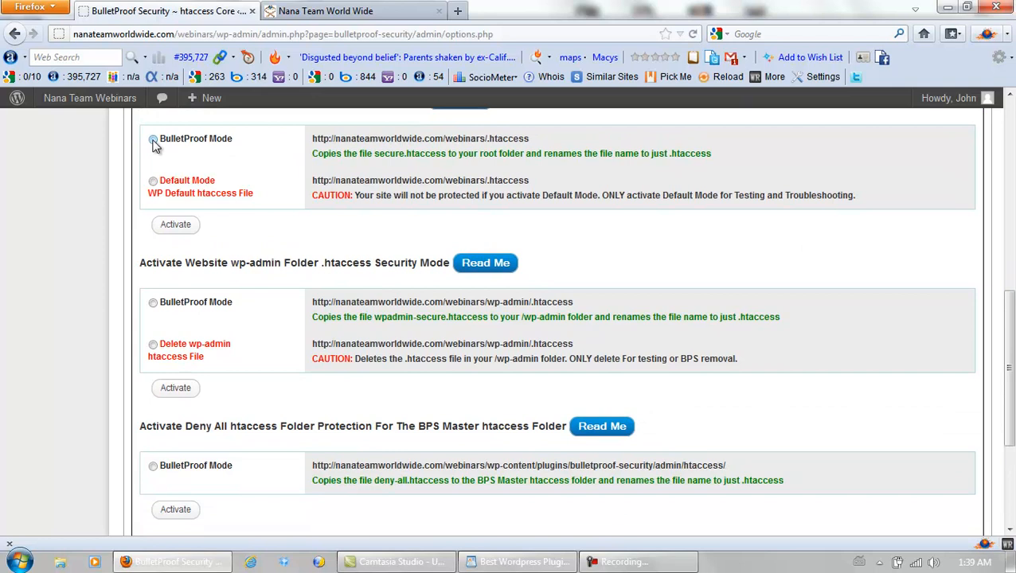
{"action": "left_click", "coordinate": [153, 139]}
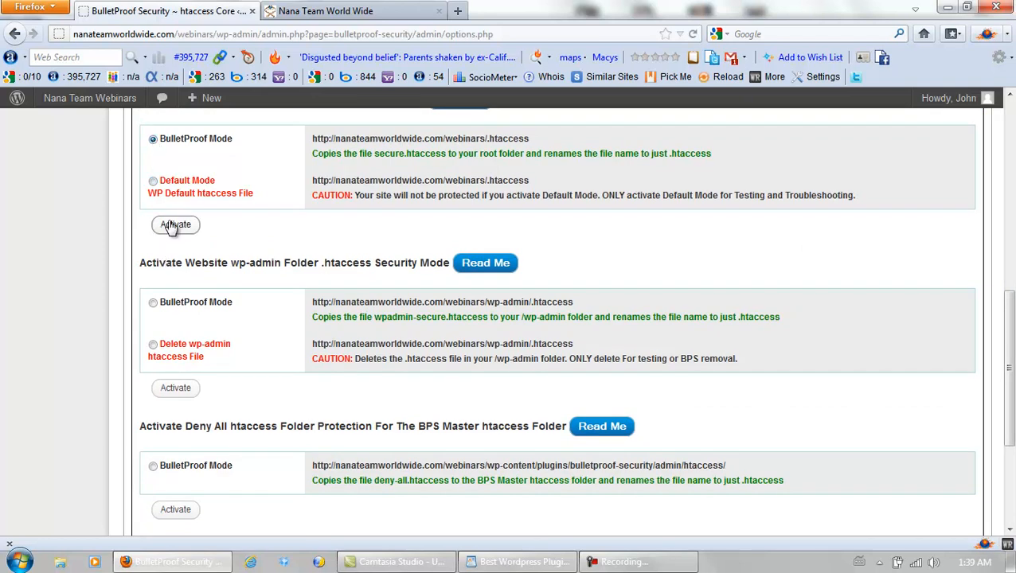
{"action": "left_click", "coordinate": [175, 225]}
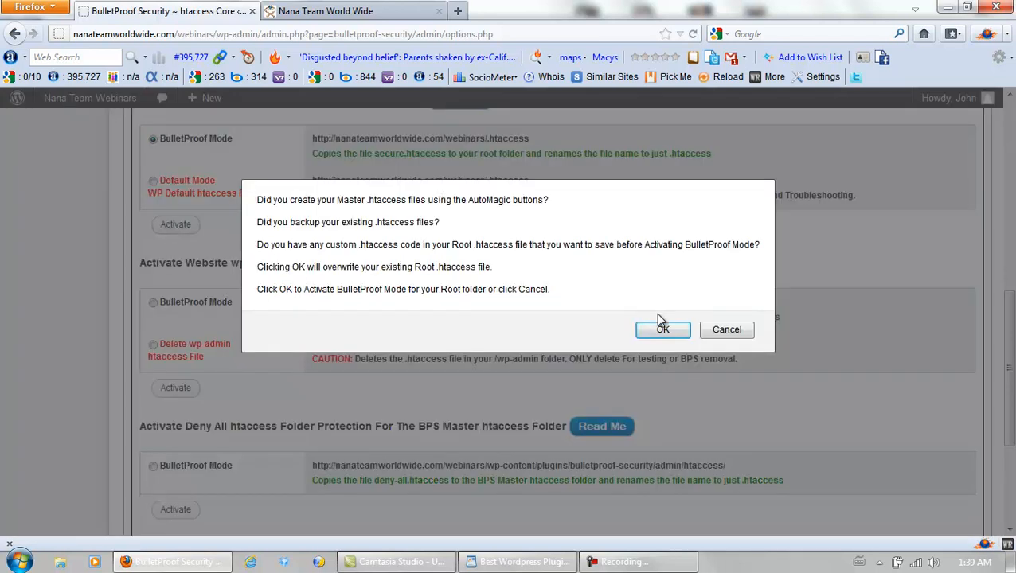
{"action": "left_click", "coordinate": [662, 329]}
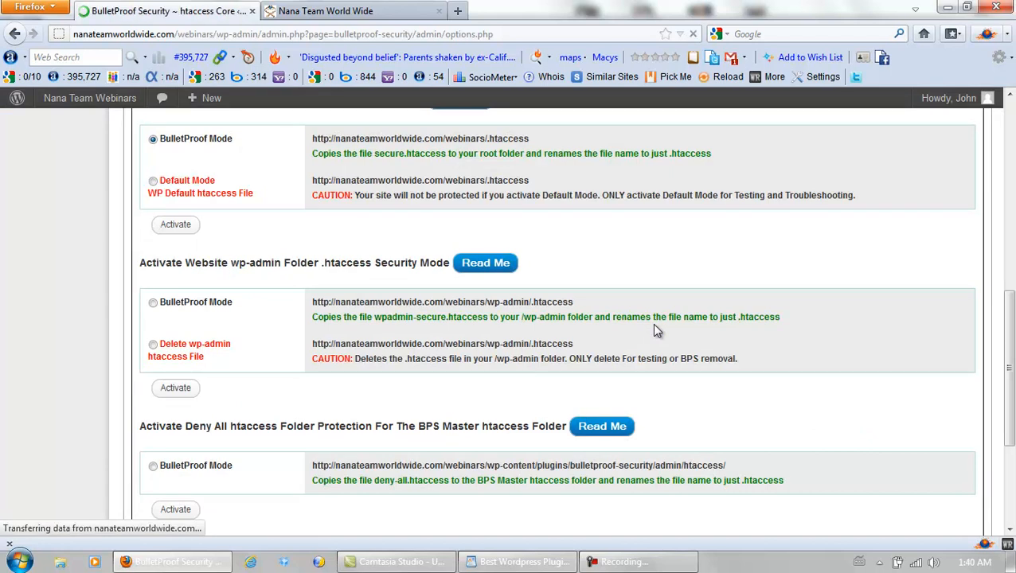
{"action": "scroll", "scroll_direction": "up", "scroll_amount": 3}
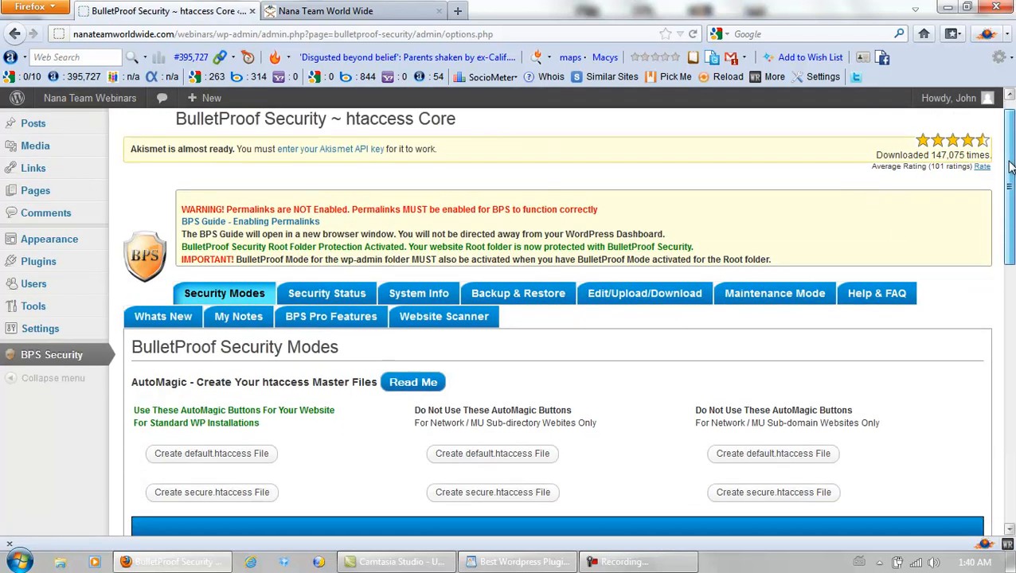
{"action": "scroll", "scroll_direction": "down", "scroll_amount": 3}
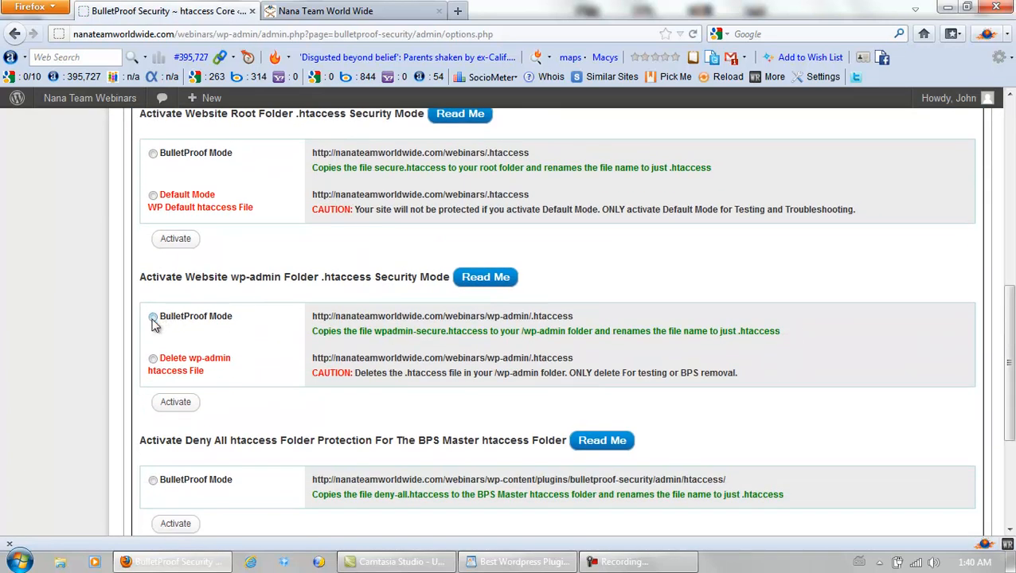
Step: Activate BulletProof Mode for the wp-admin folder
{"action": "left_click", "coordinate": [153, 315]}
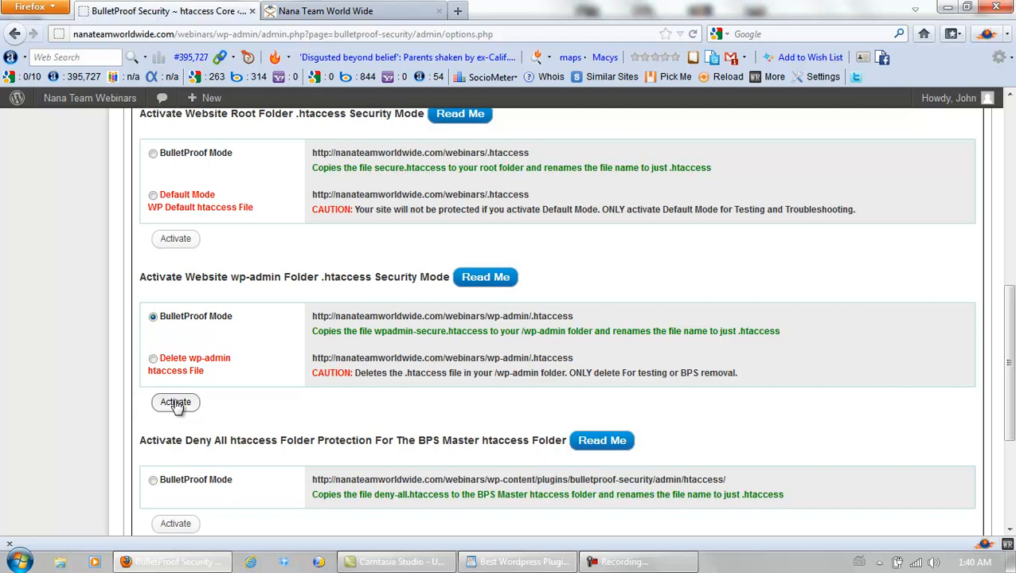
{"action": "left_click", "coordinate": [175, 401]}
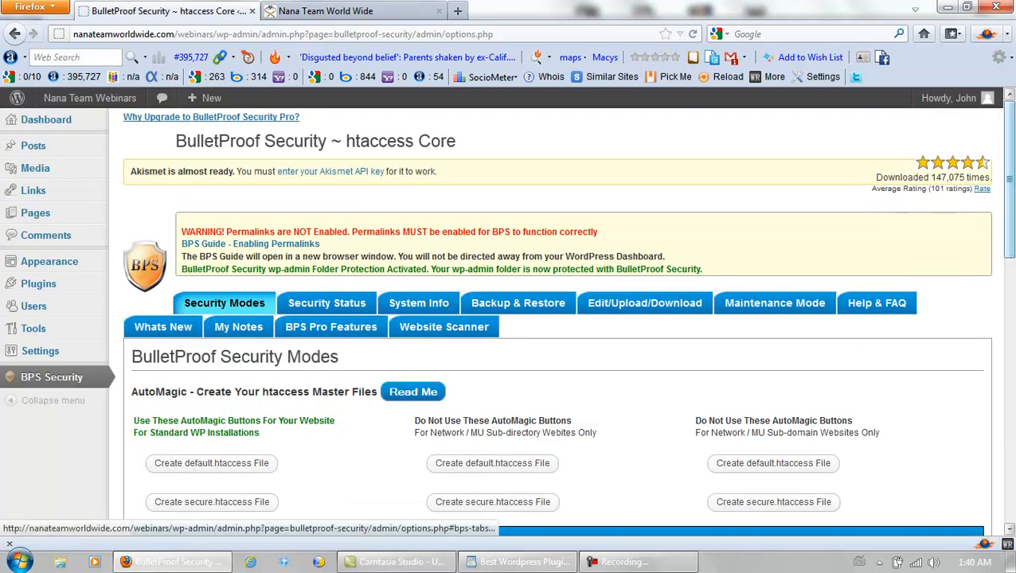
Step: Activate Deny All protection for the BPS master htaccess folder
{"action": "scroll", "scroll_direction": "down", "scroll_amount": 3}
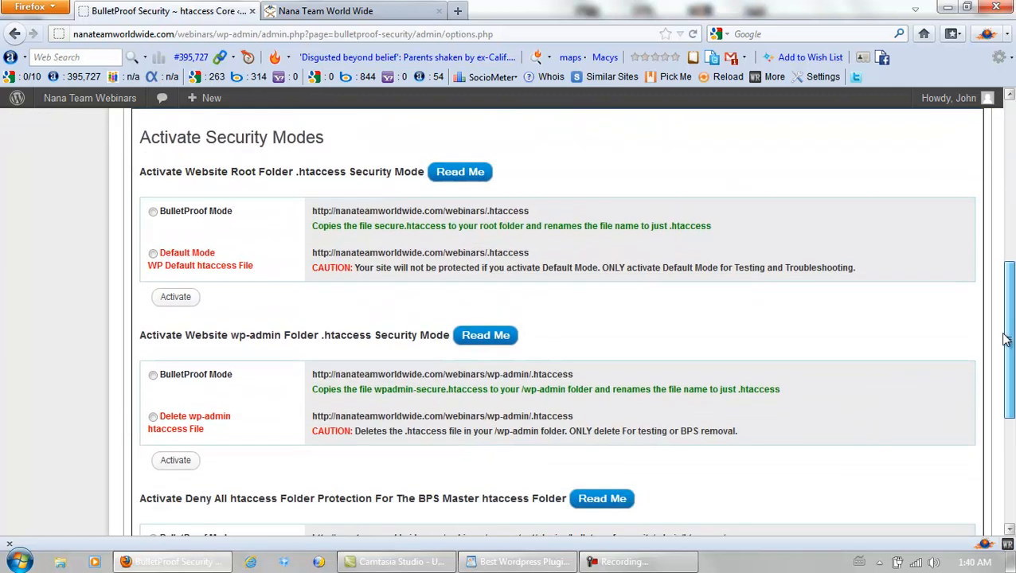
{"action": "scroll", "scroll_direction": "down", "scroll_amount": 3}
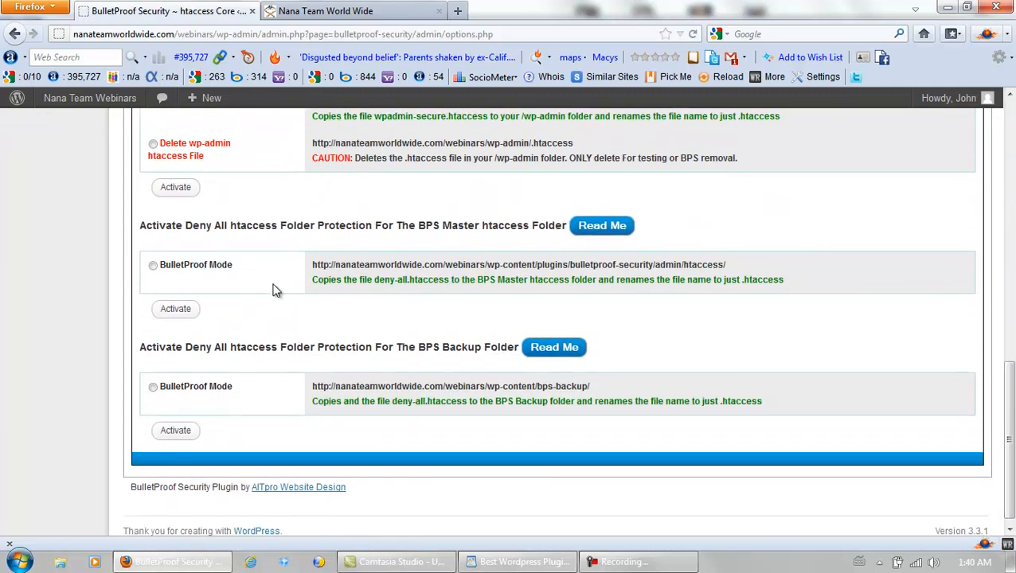
{"action": "left_click", "coordinate": [153, 265]}
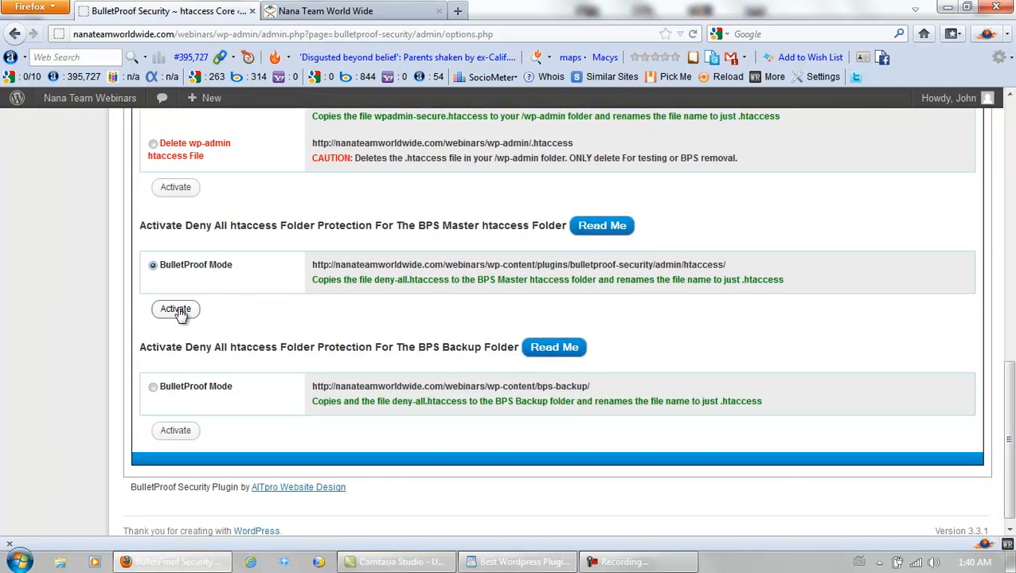
{"action": "left_click", "coordinate": [175, 309]}
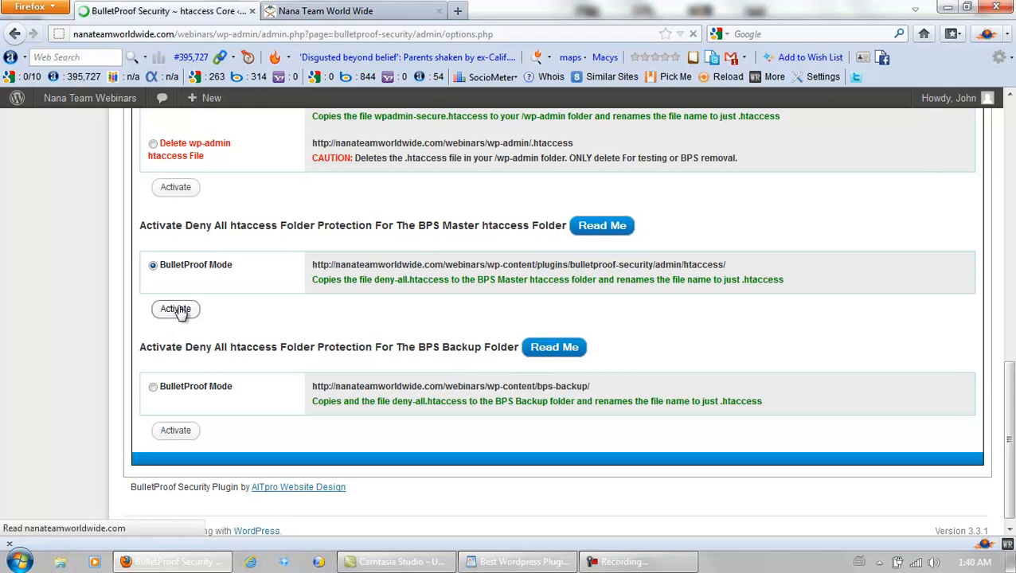
{"action": "left_click", "coordinate": [175, 309]}
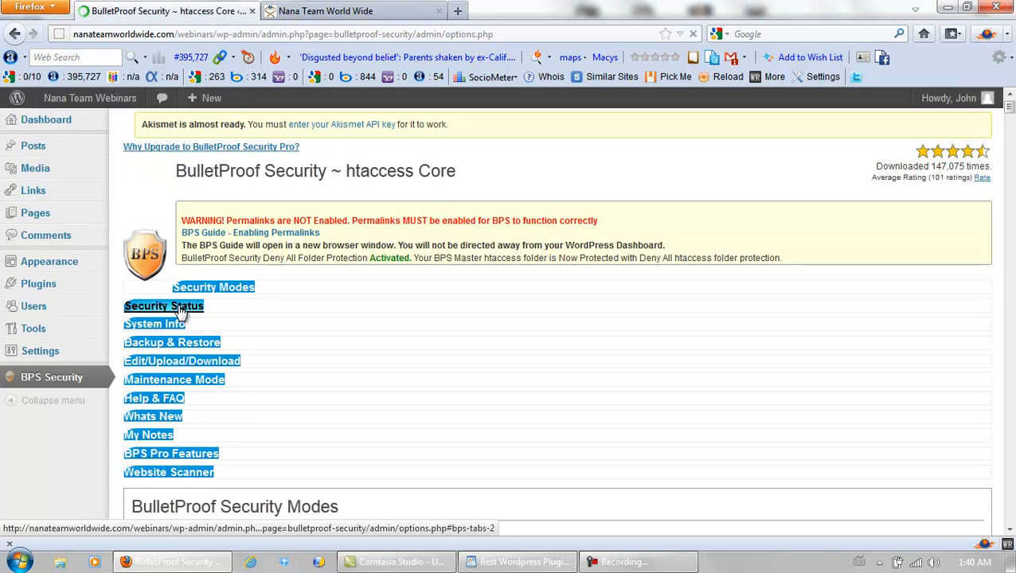
{"action": "left_click", "coordinate": [213, 287]}
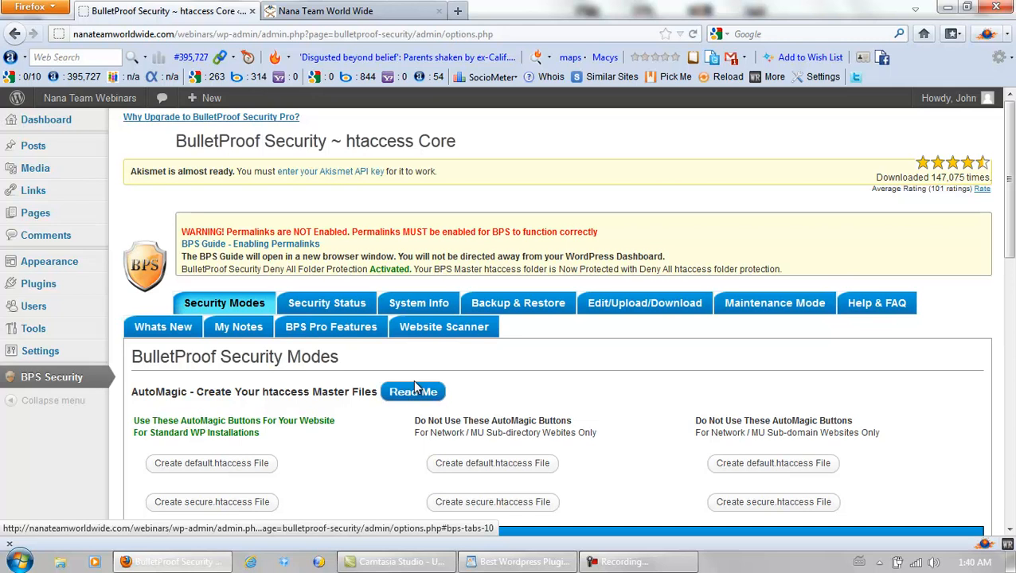
{"action": "mouse_move", "coordinate": [549, 382]}
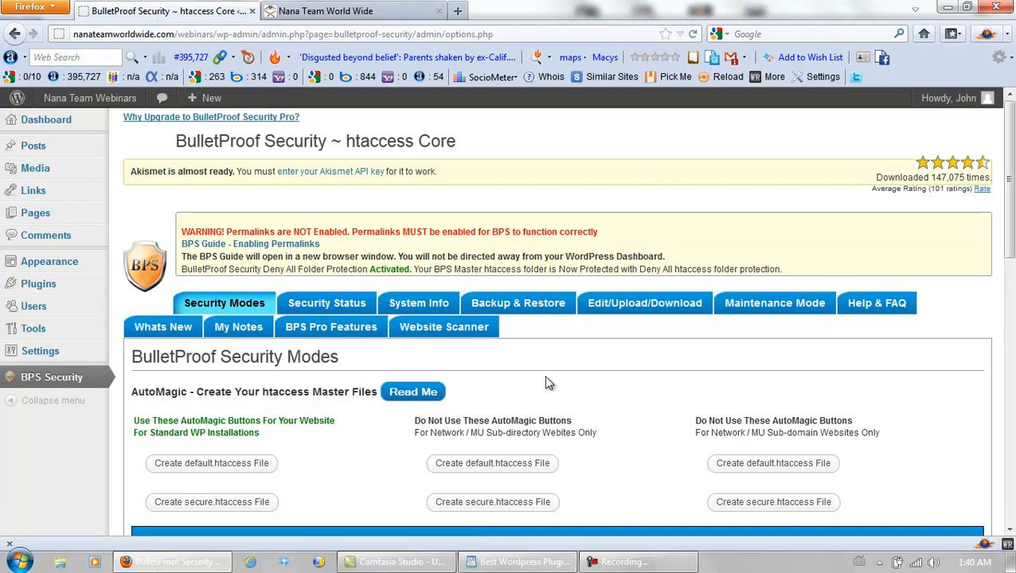
{"action": "mouse_move", "coordinate": [519, 302]}
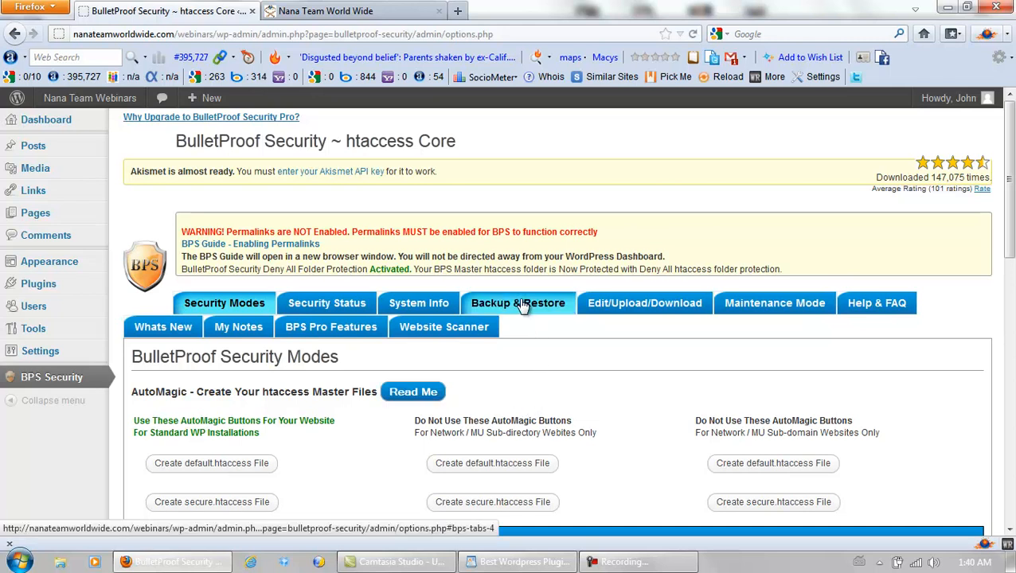
Step: Back up the currently active root and wp-admin .htaccess files from Backup & Restore
{"action": "left_click", "coordinate": [518, 302]}
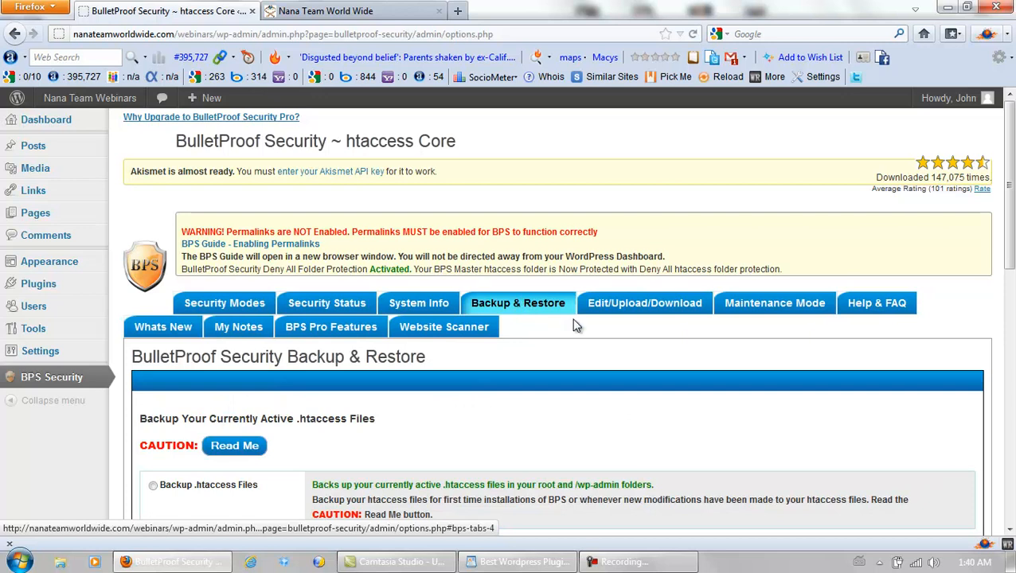
{"action": "left_click", "coordinate": [153, 484]}
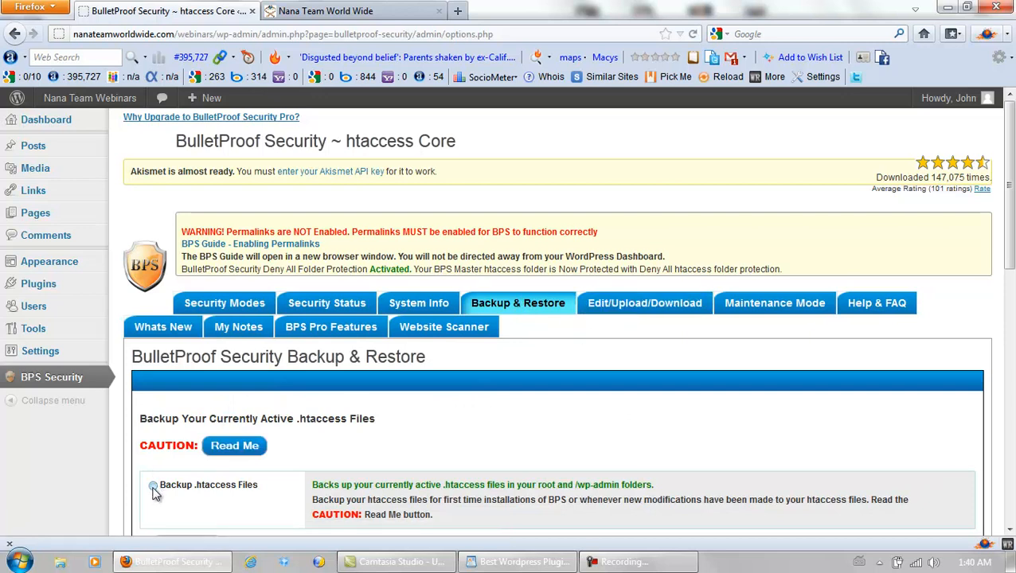
{"action": "left_click", "coordinate": [153, 484]}
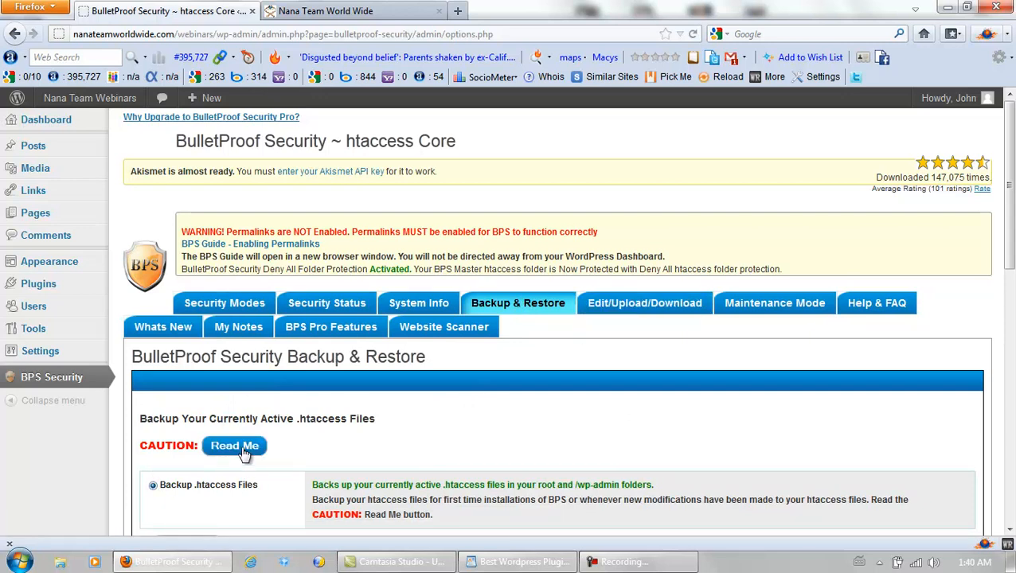
{"action": "scroll", "scroll_direction": "down", "scroll_amount": 3}
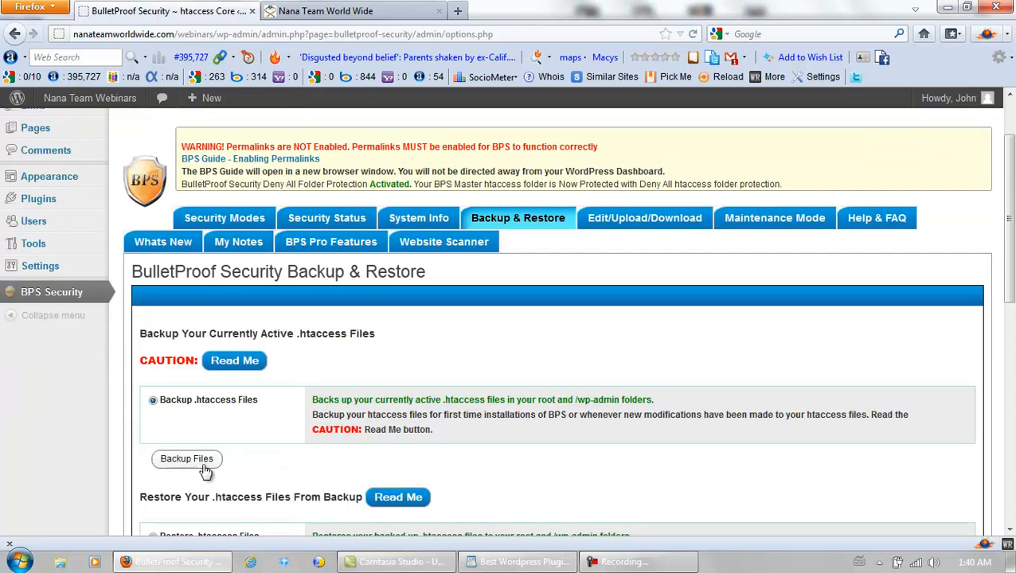
{"action": "left_click", "coordinate": [186, 459]}
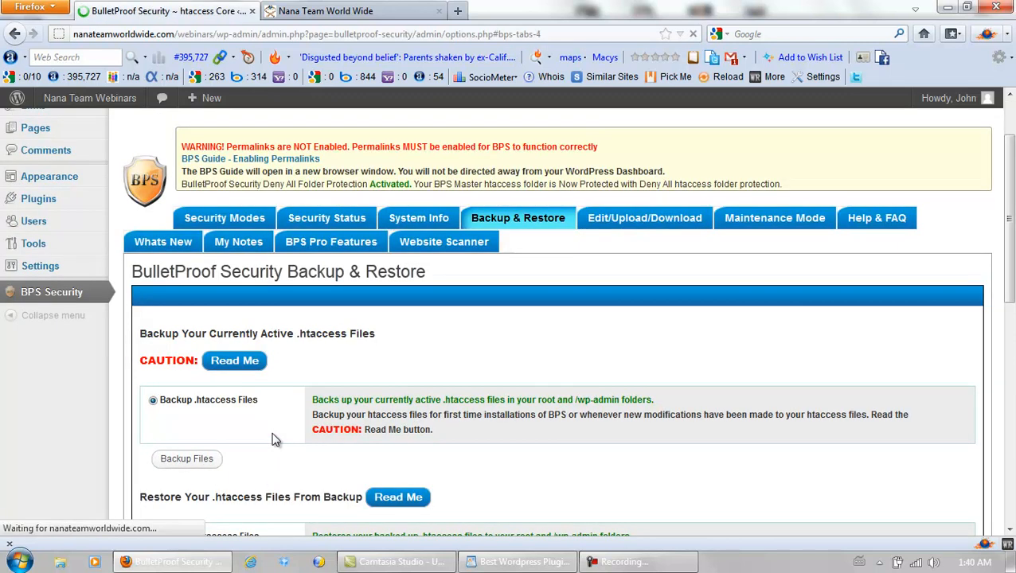
Step: Back up all the BPS Master .htaccess files so every backup status reads backed up
{"action": "scroll", "scroll_direction": "down", "scroll_amount": 3}
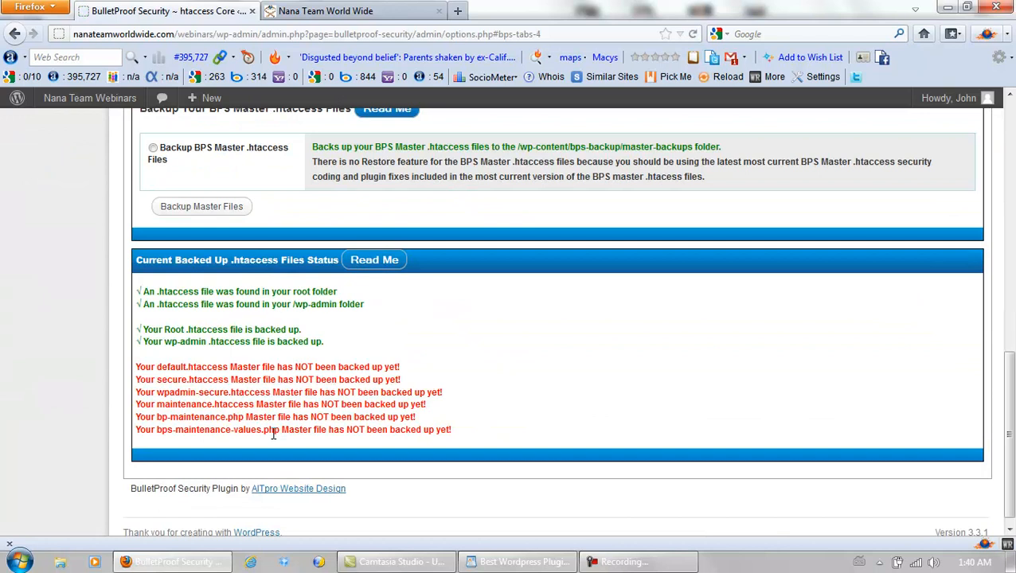
{"action": "left_click", "coordinate": [153, 147]}
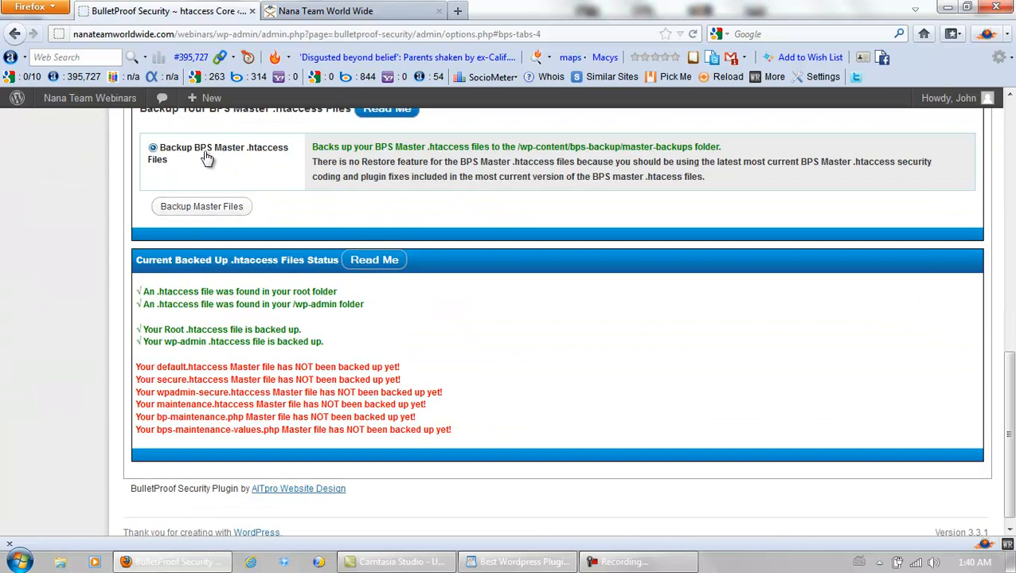
{"action": "mouse_move", "coordinate": [201, 207]}
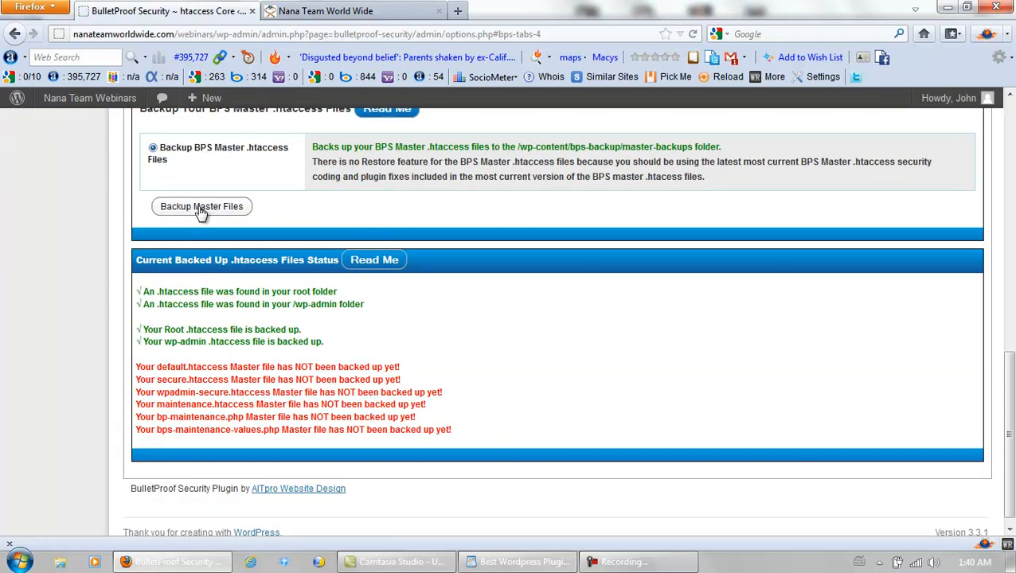
{"action": "left_click", "coordinate": [201, 207]}
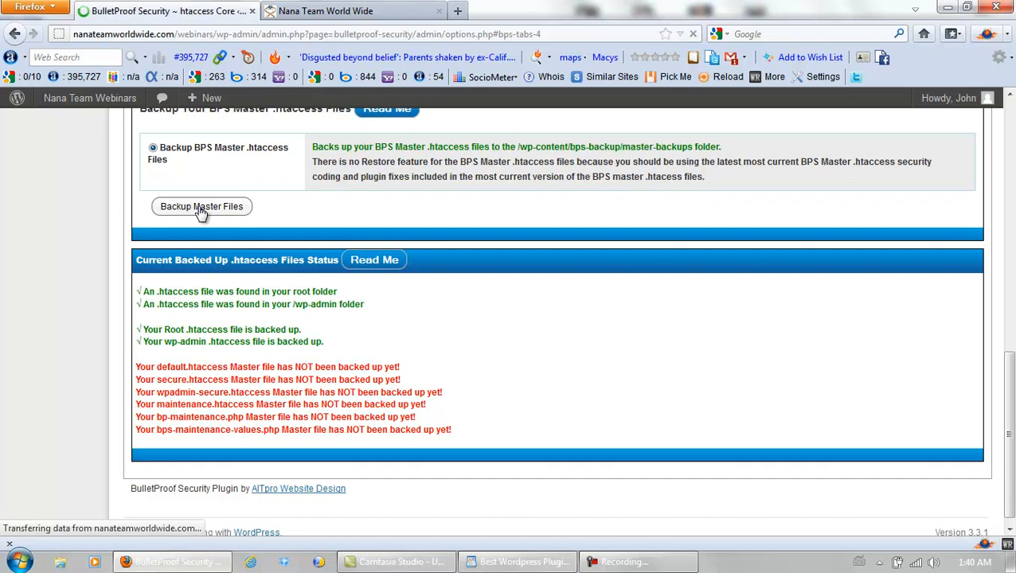
{"action": "left_click", "coordinate": [201, 207]}
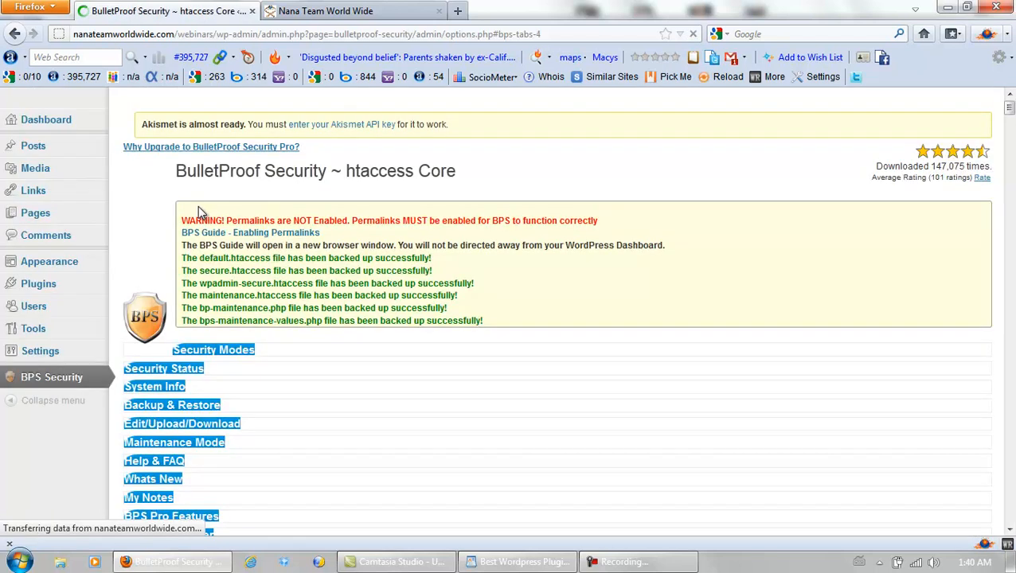
{"action": "scroll", "scroll_direction": "down", "scroll_amount": 3}
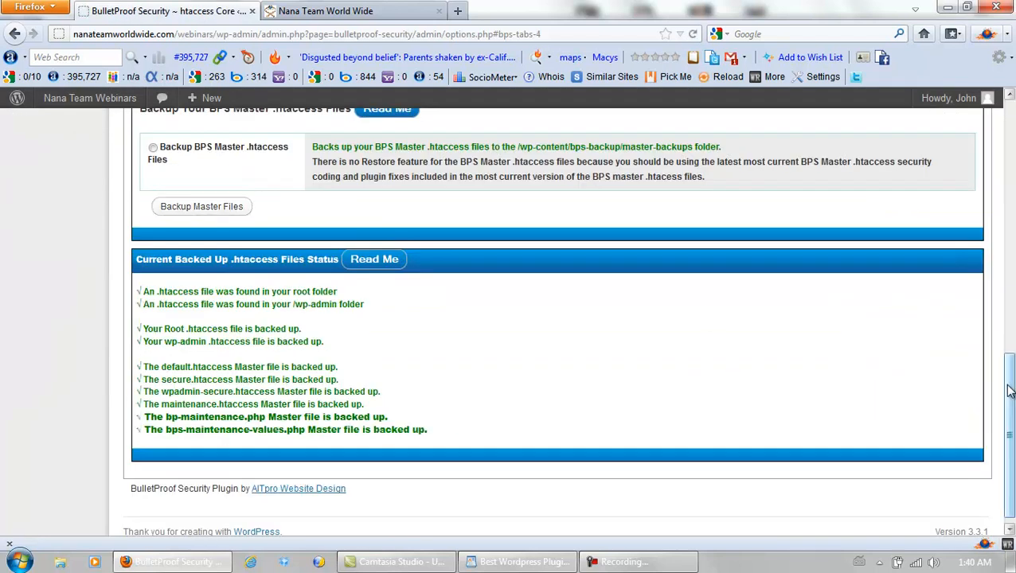
{"action": "scroll", "scroll_direction": "up", "scroll_amount": 3}
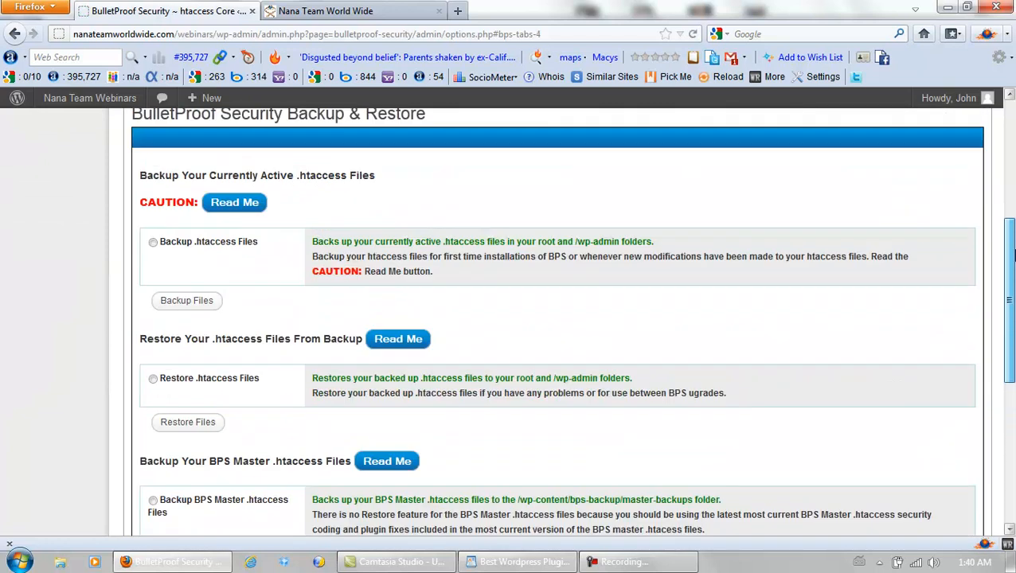
Step: Activate BulletProof Mode Deny All protection for the bps-backup folder in Security Modes
{"action": "scroll", "scroll_direction": "up", "scroll_amount": 3}
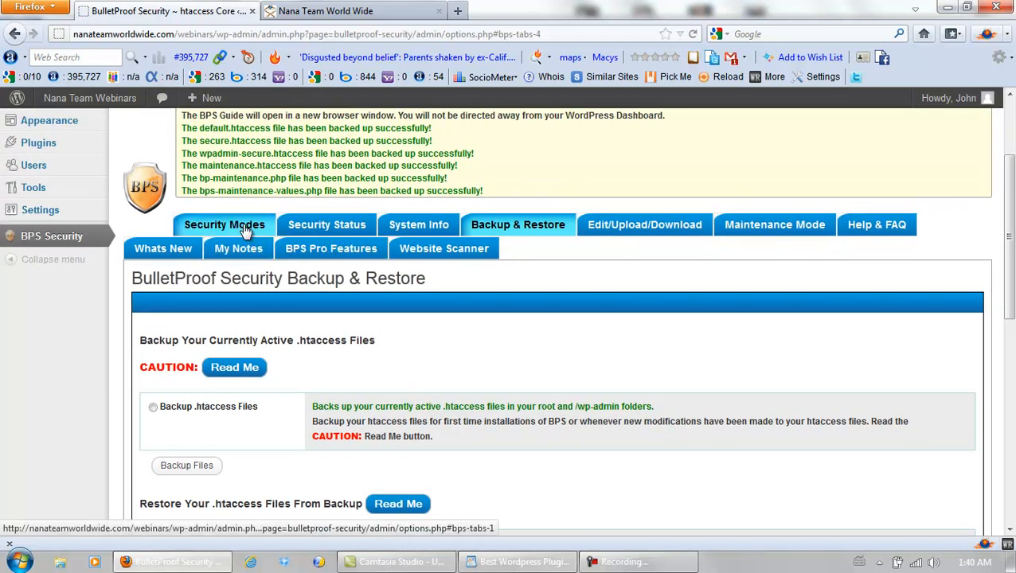
{"action": "left_click", "coordinate": [224, 225]}
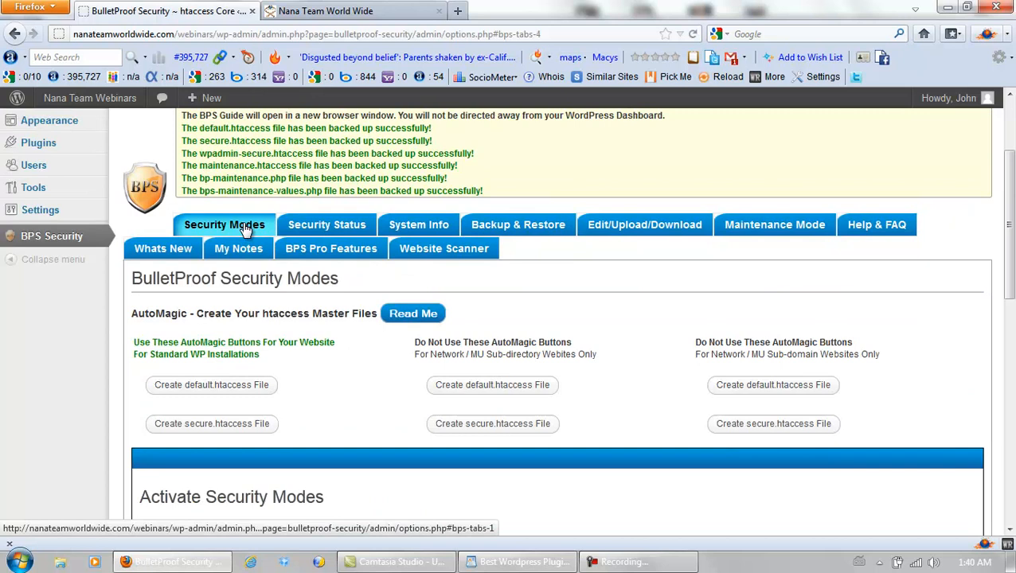
{"action": "scroll", "scroll_direction": "down", "scroll_amount": 3}
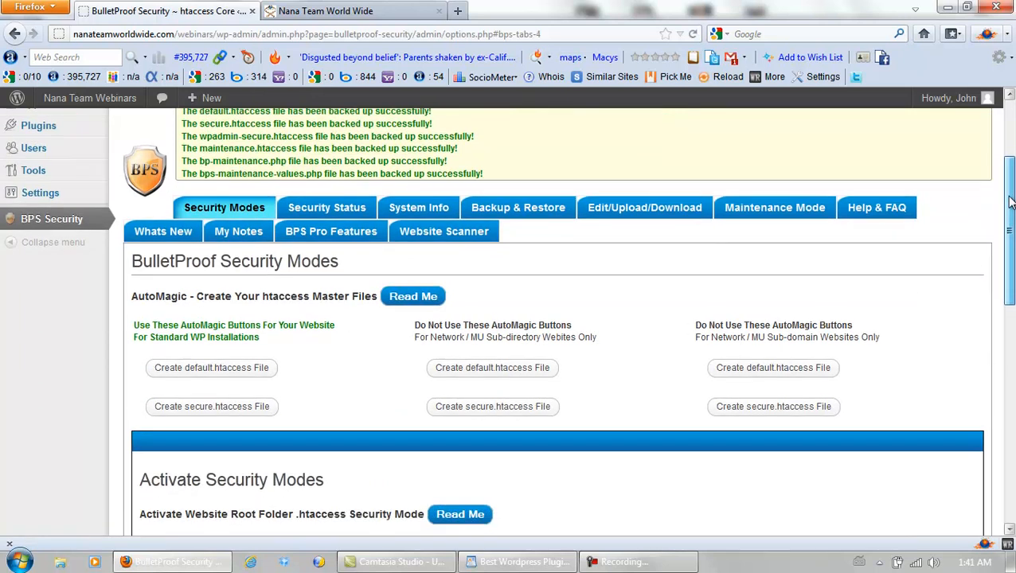
{"action": "scroll", "scroll_direction": "down", "scroll_amount": 3}
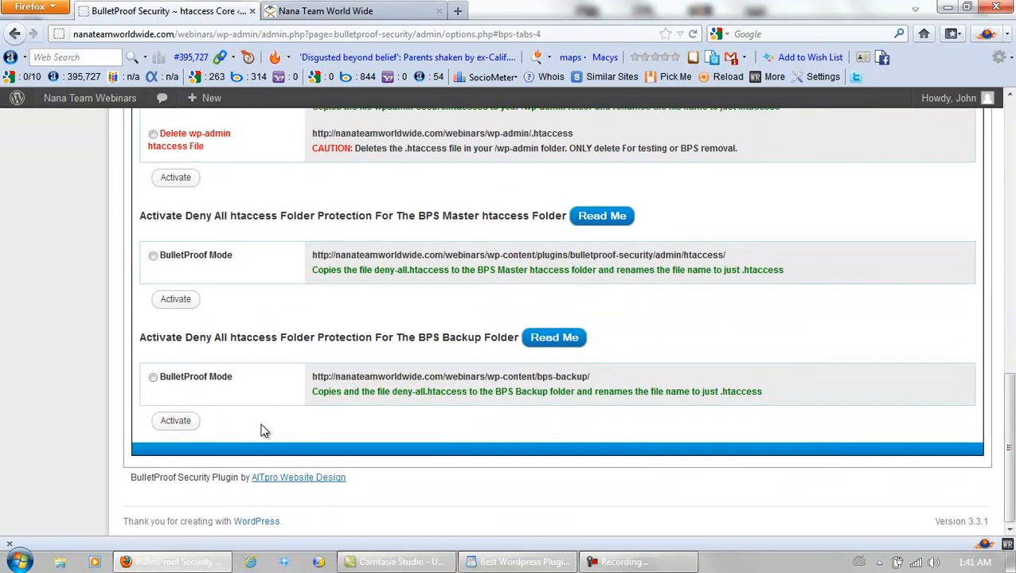
{"action": "left_click", "coordinate": [153, 376]}
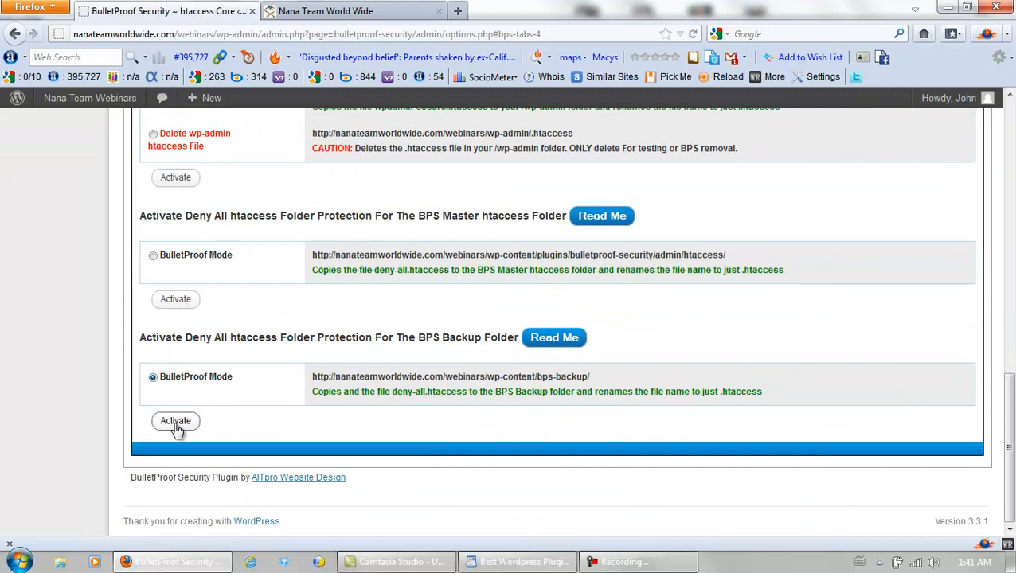
{"action": "left_click", "coordinate": [175, 421]}
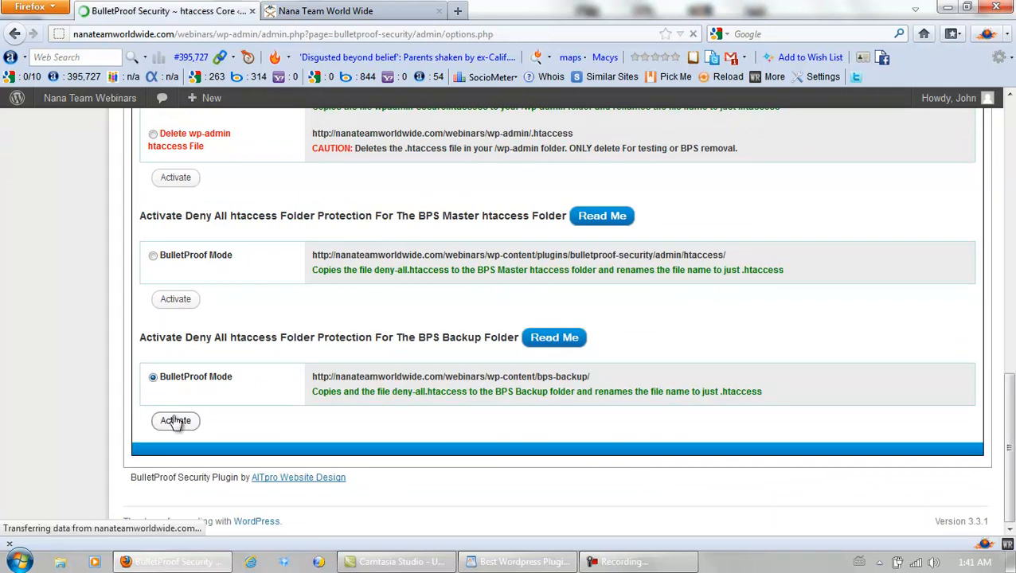
{"action": "left_click", "coordinate": [175, 420]}
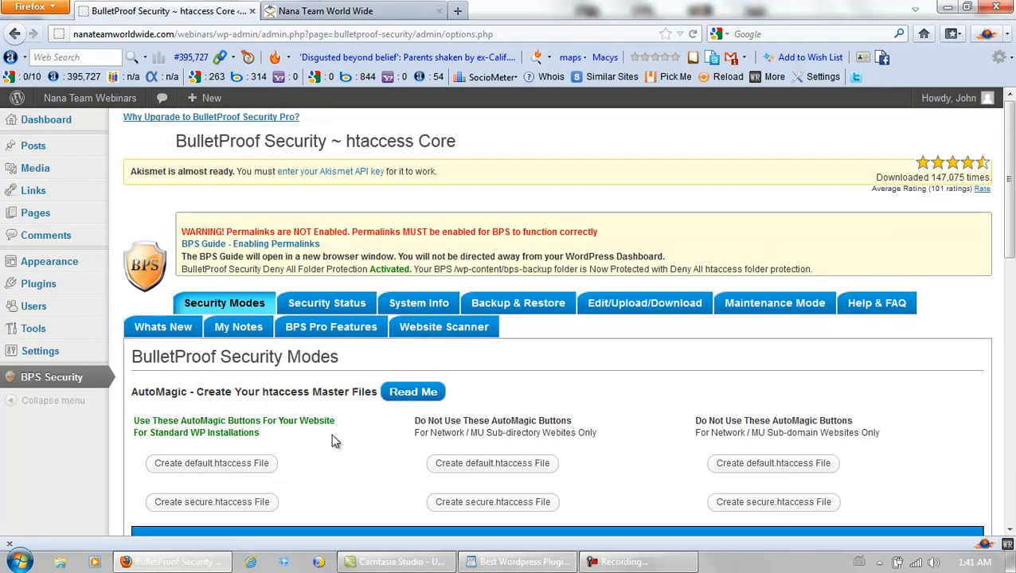
{"action": "mouse_move", "coordinate": [326, 302]}
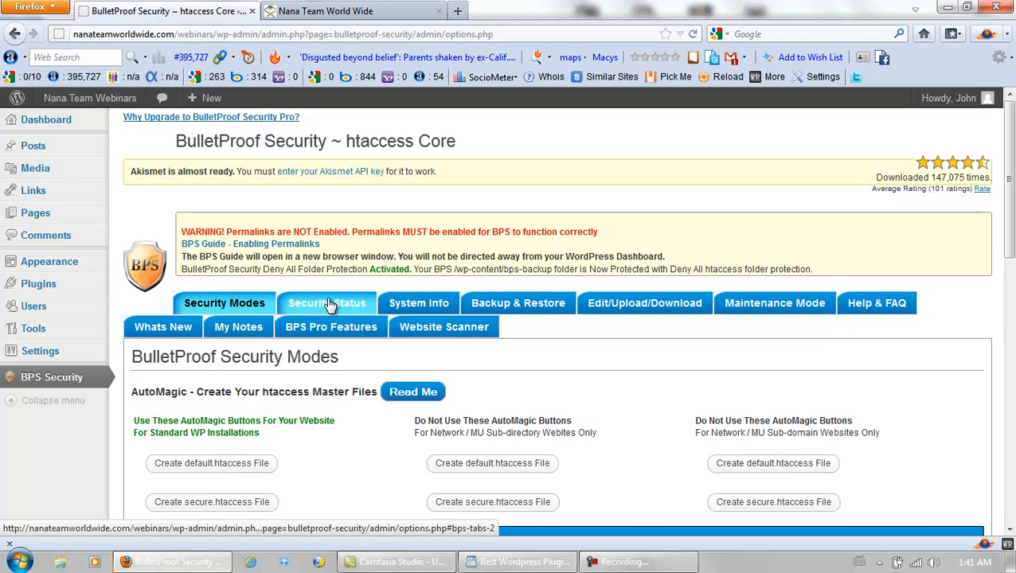
Step: Review the Security Status checks confirming all green, then bring up the live Nana Team World Wide site
{"action": "left_click", "coordinate": [326, 303]}
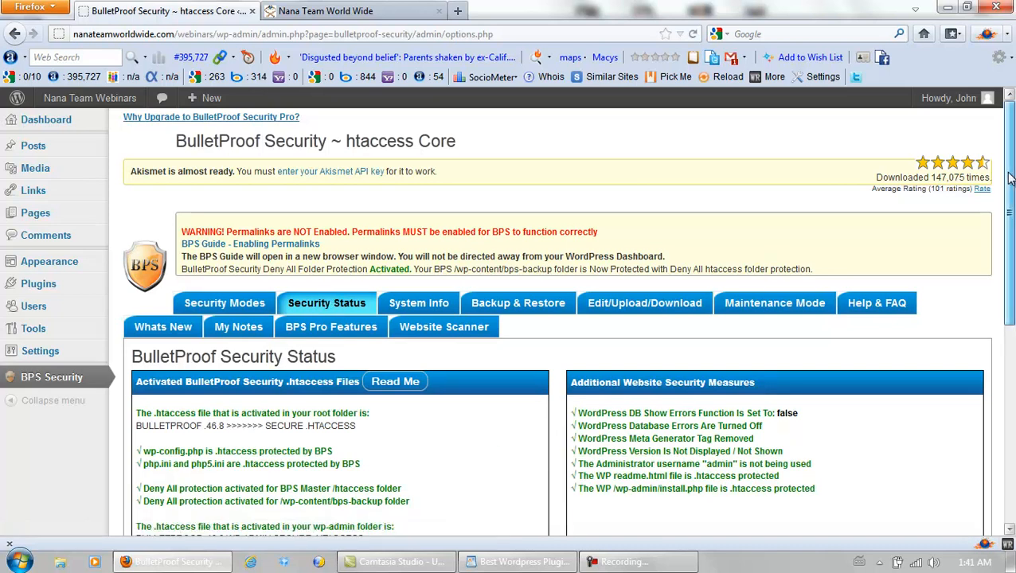
{"action": "scroll", "scroll_direction": "down", "scroll_amount": 3}
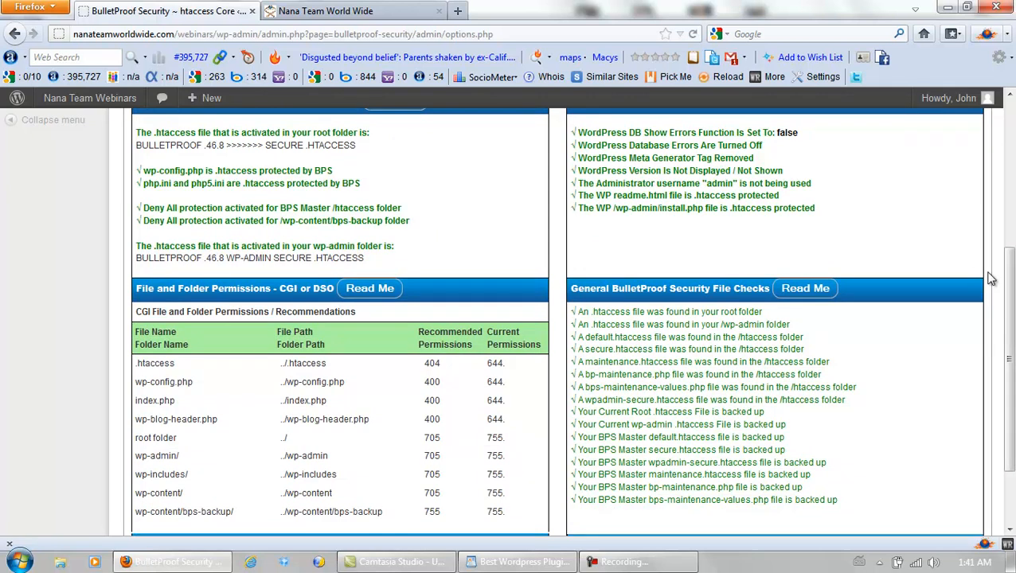
{"action": "scroll", "scroll_direction": "down", "scroll_amount": 3}
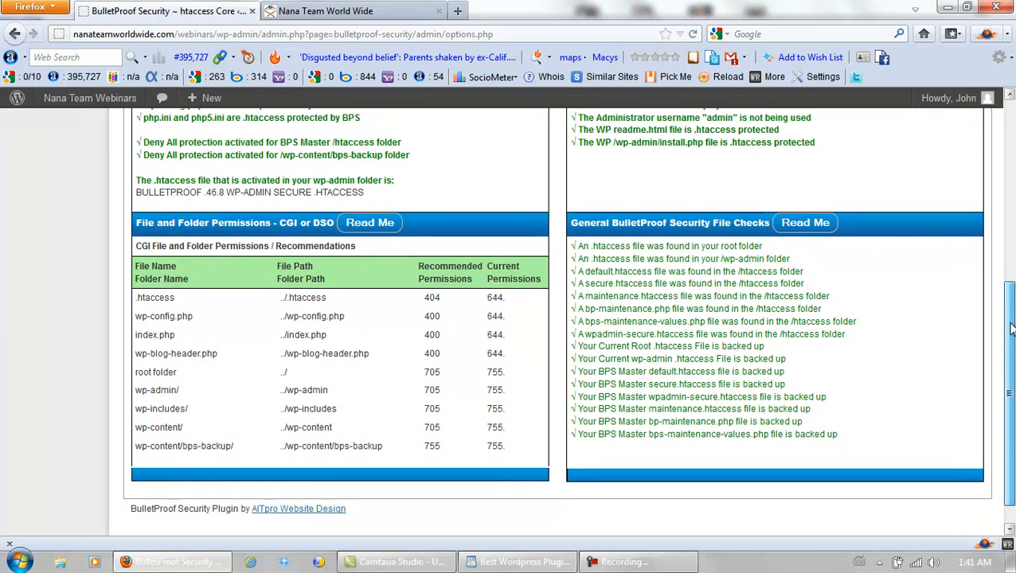
{"action": "scroll", "scroll_direction": "up", "scroll_amount": 3}
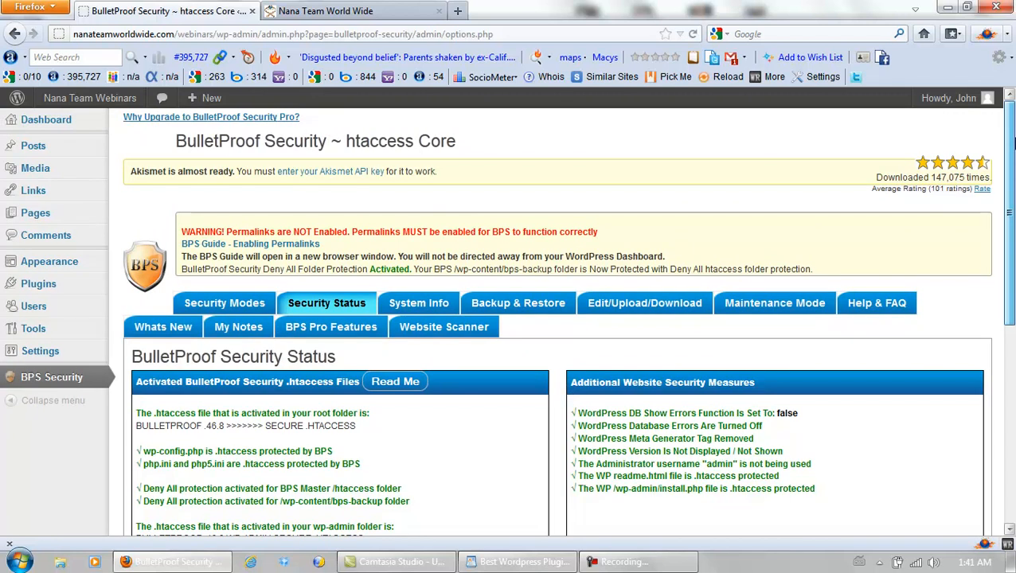
{"action": "mouse_move", "coordinate": [509, 141]}
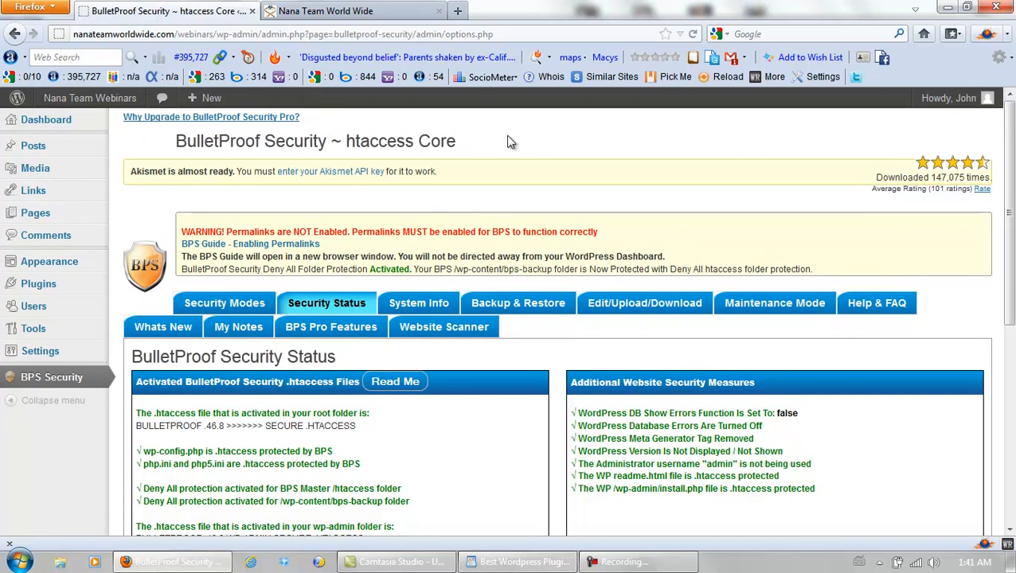
{"action": "mouse_move", "coordinate": [350, 9]}
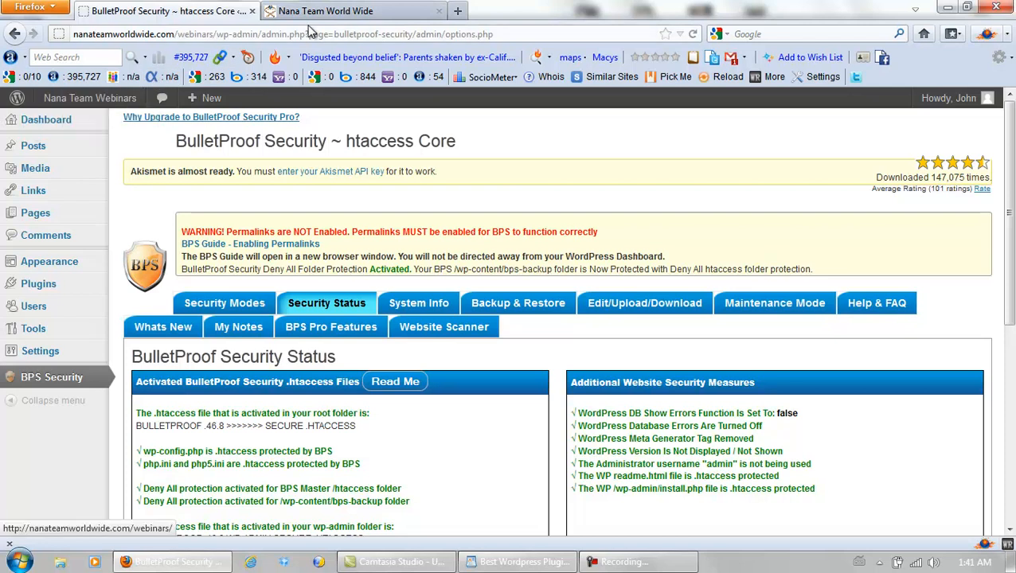
{"action": "left_click", "coordinate": [350, 9]}
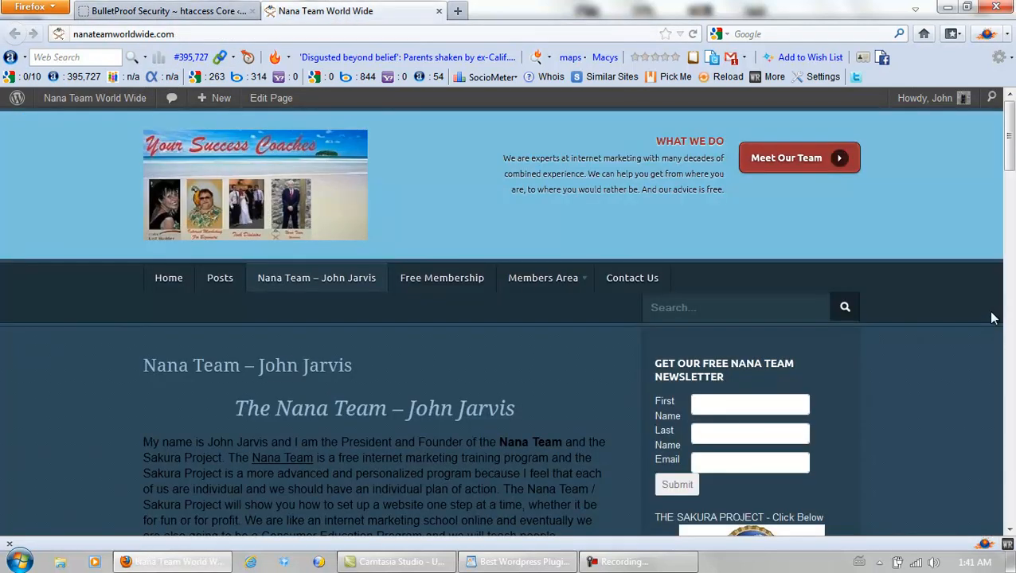
{"action": "mouse_move", "coordinate": [560, 356]}
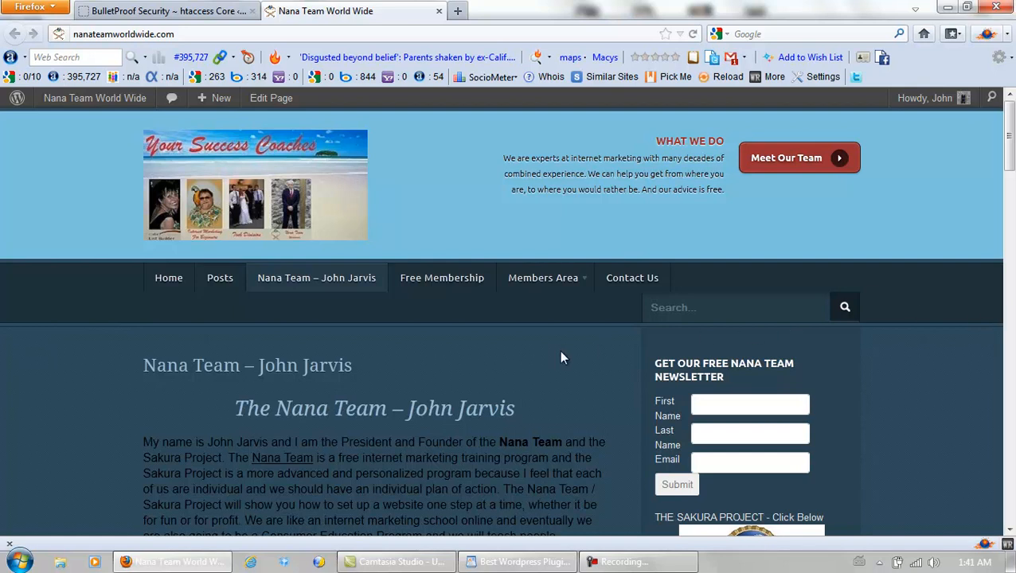